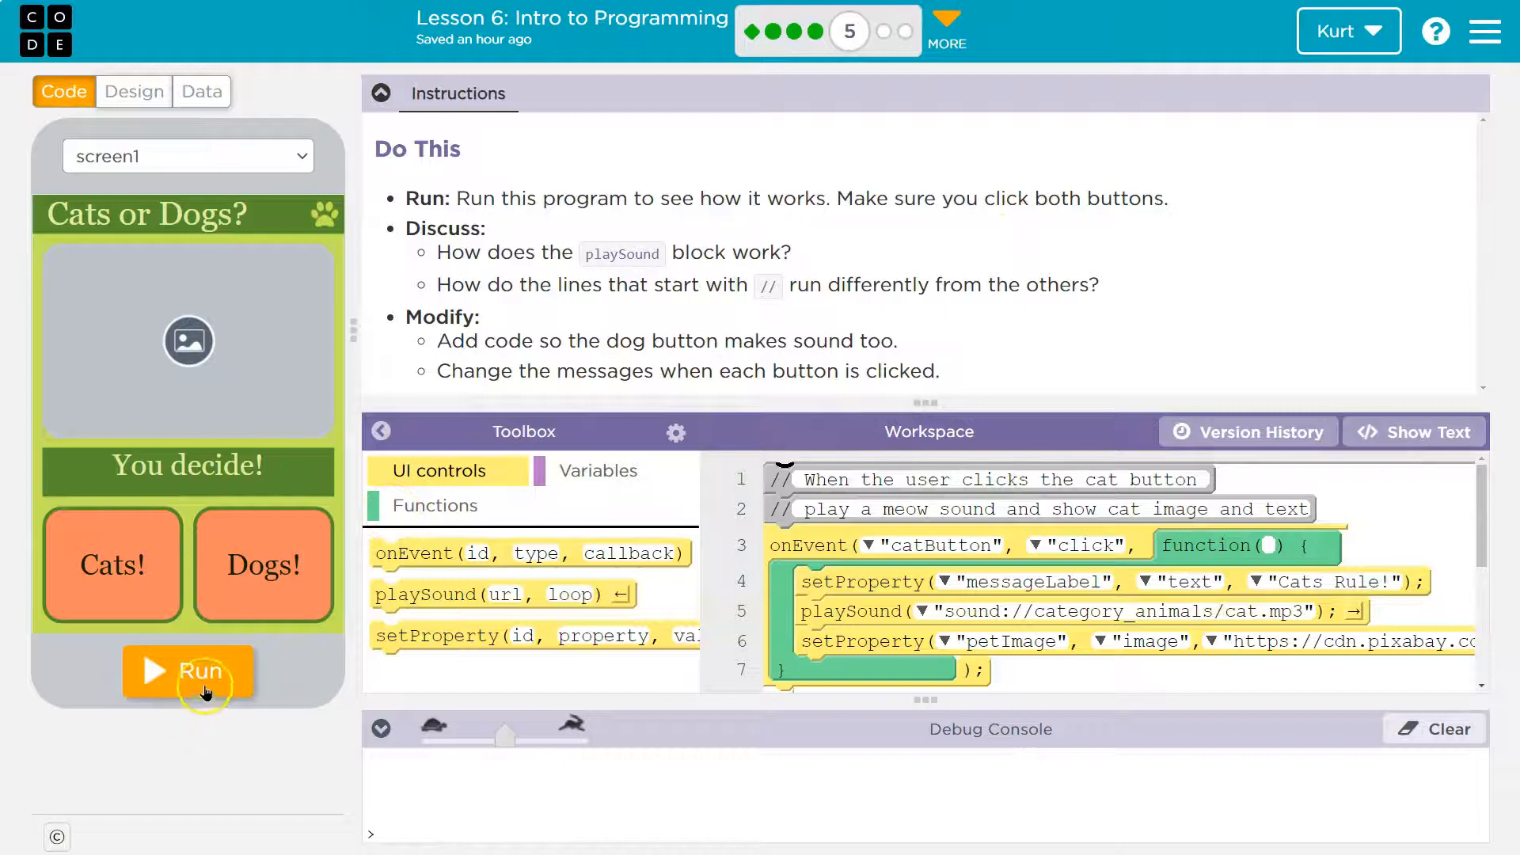
- Run the app and try the Cats! and Dogs! buttons, ending on the dog picture and 'Dogs #1!!'
{"action": "left_click", "coordinate": [189, 672]}
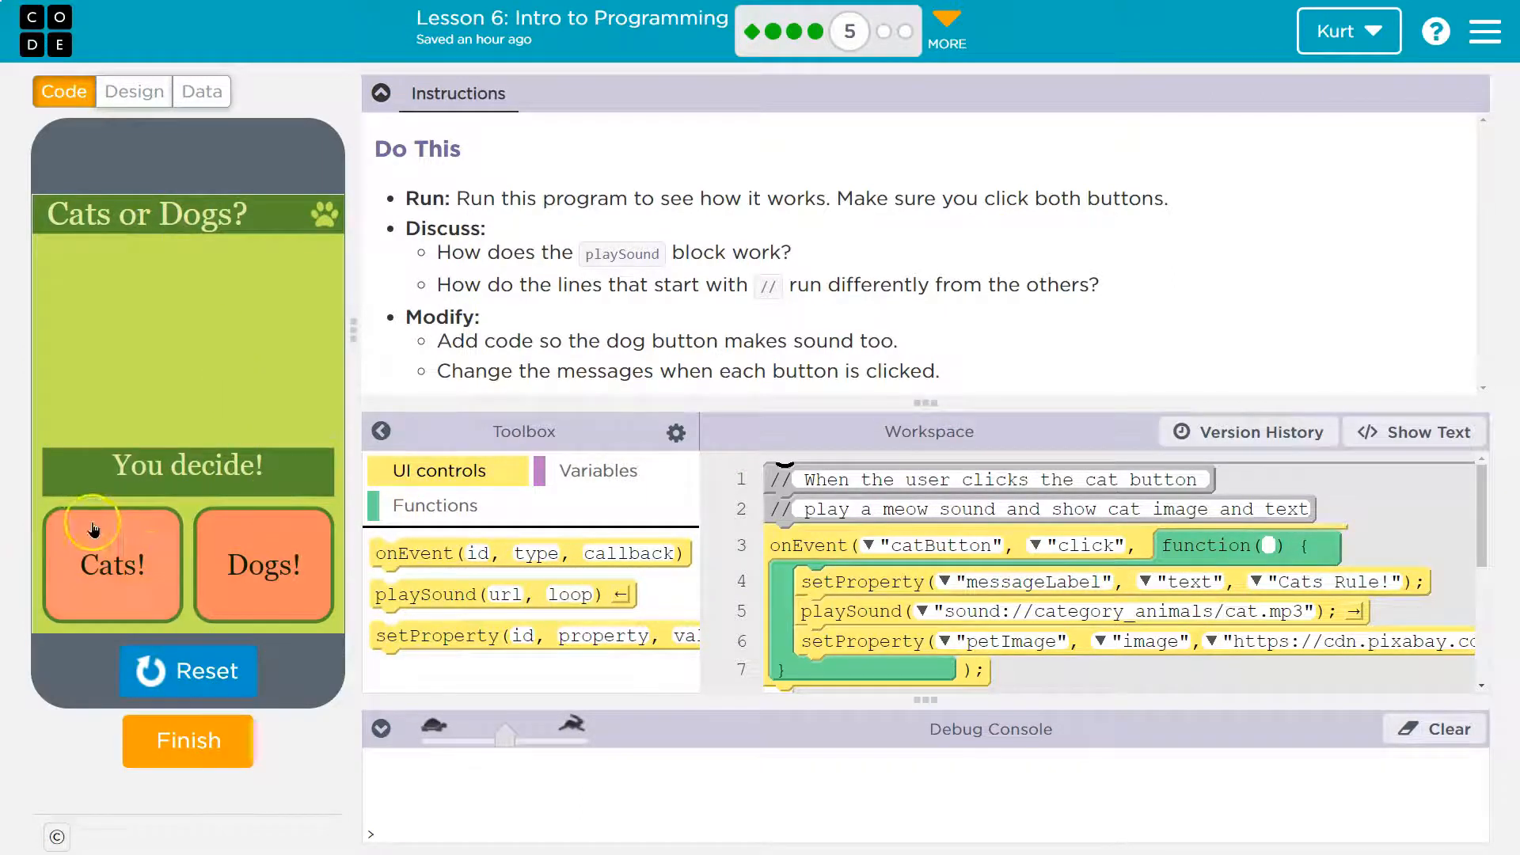
{"action": "left_click", "coordinate": [262, 566]}
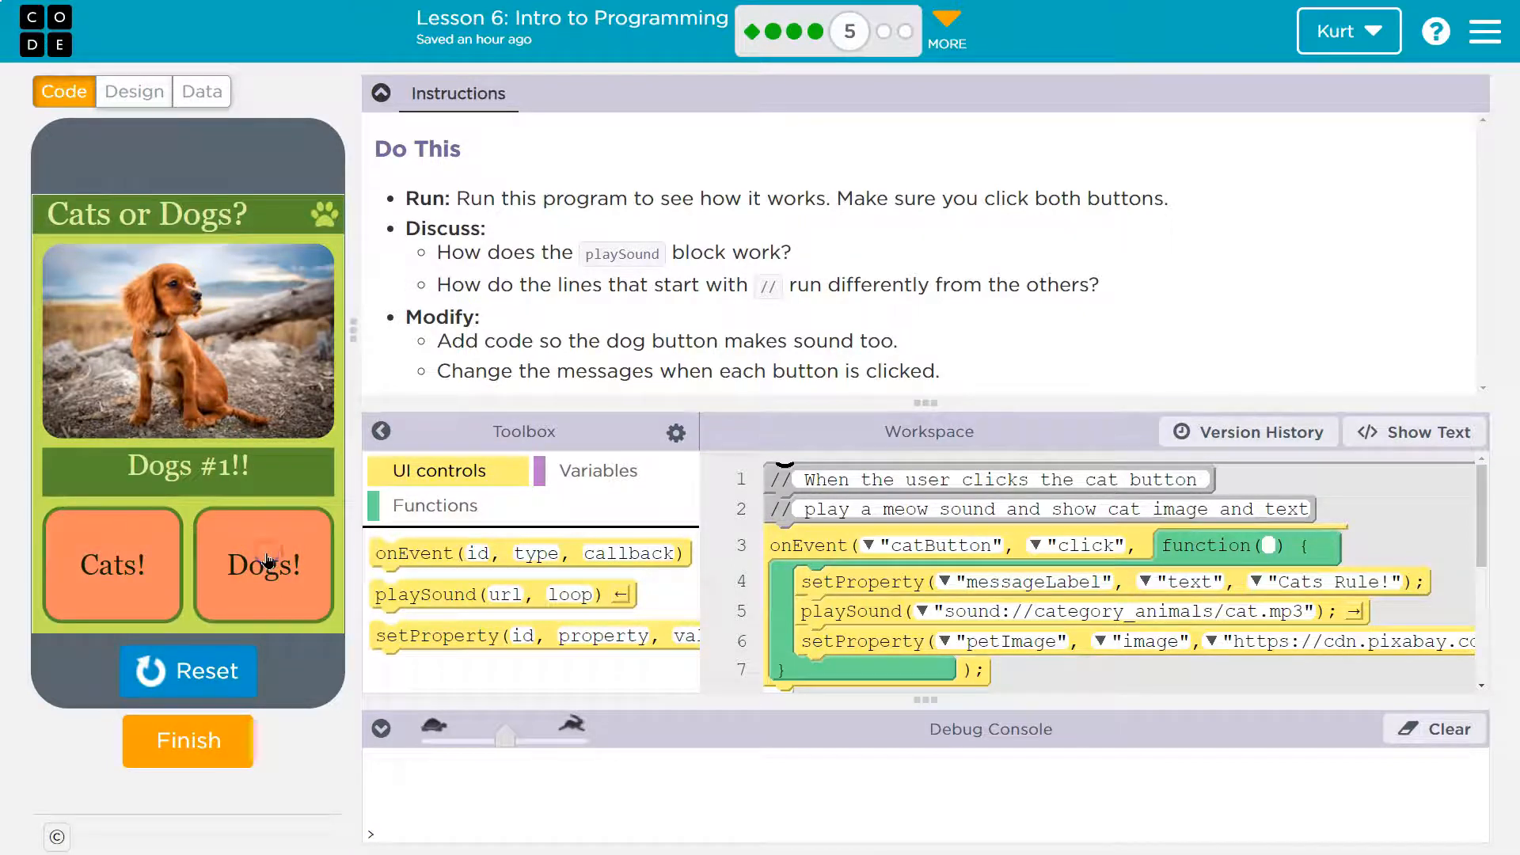
{"action": "left_click", "coordinate": [111, 565]}
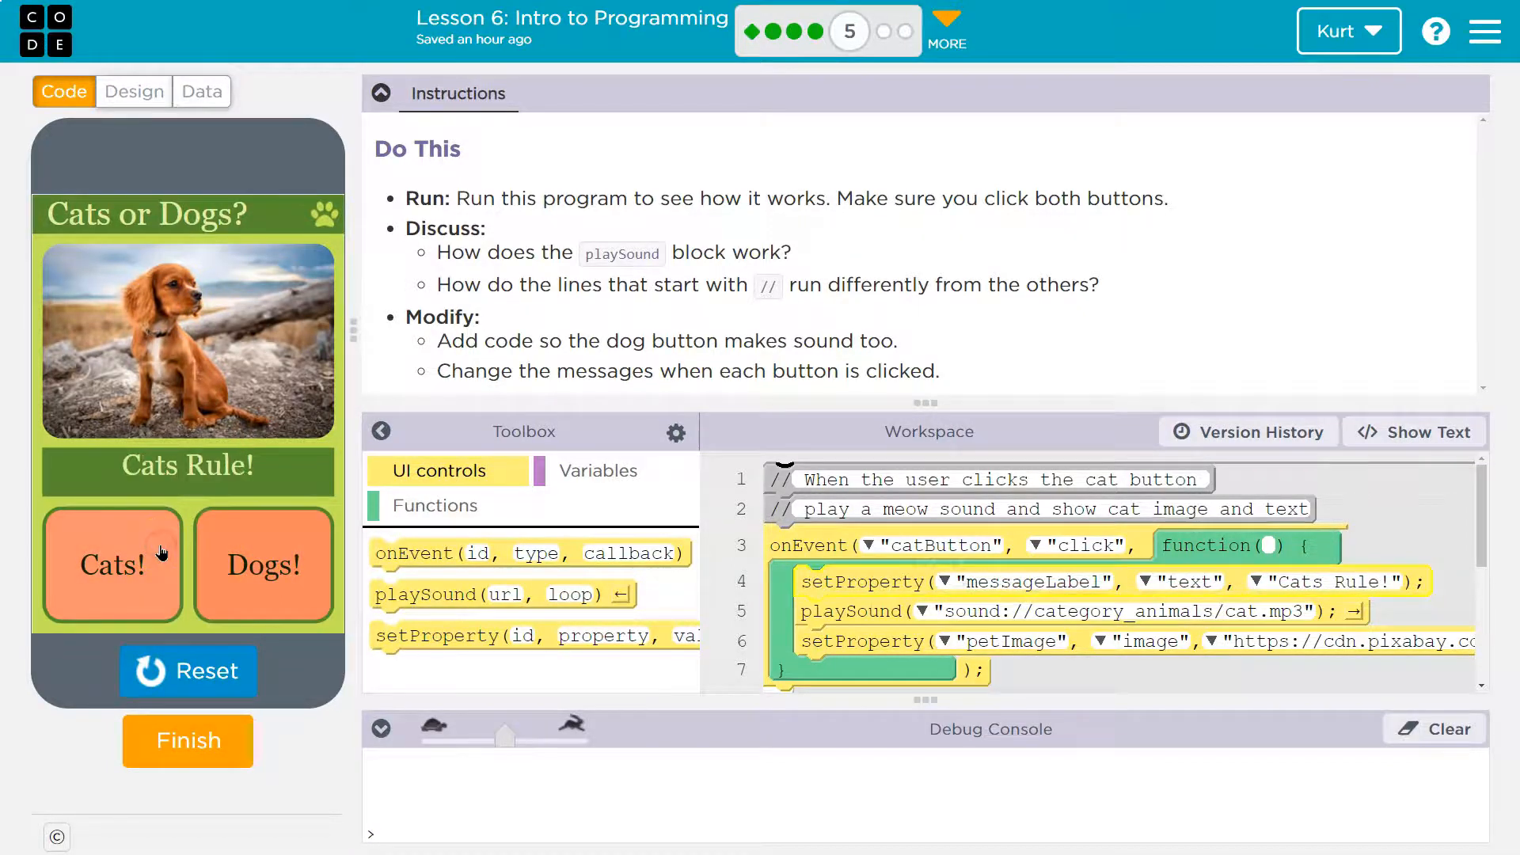
{"action": "left_click", "coordinate": [111, 566]}
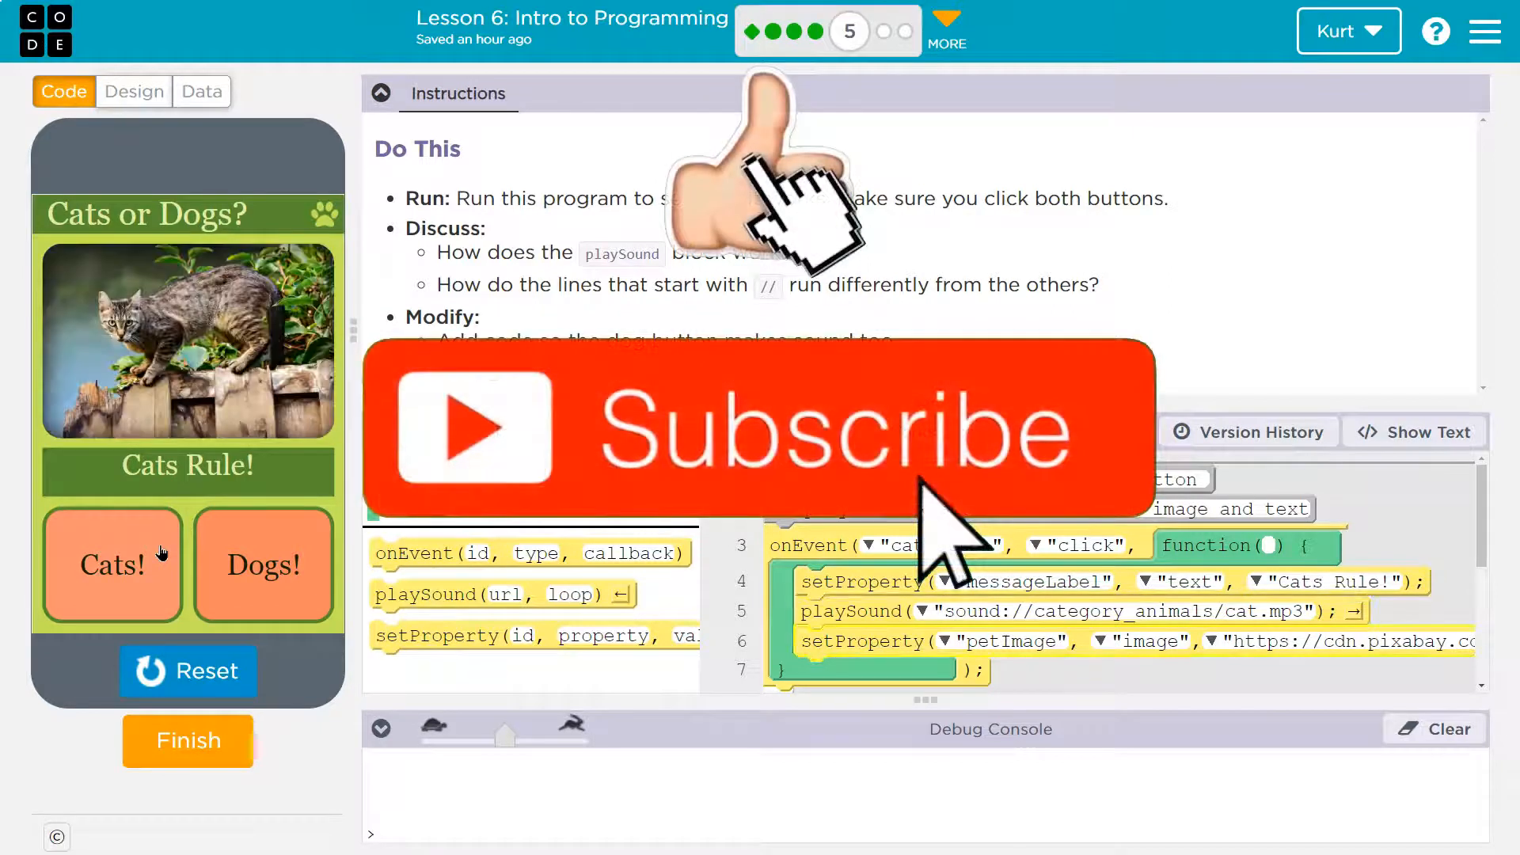
{"action": "left_click", "coordinate": [262, 565]}
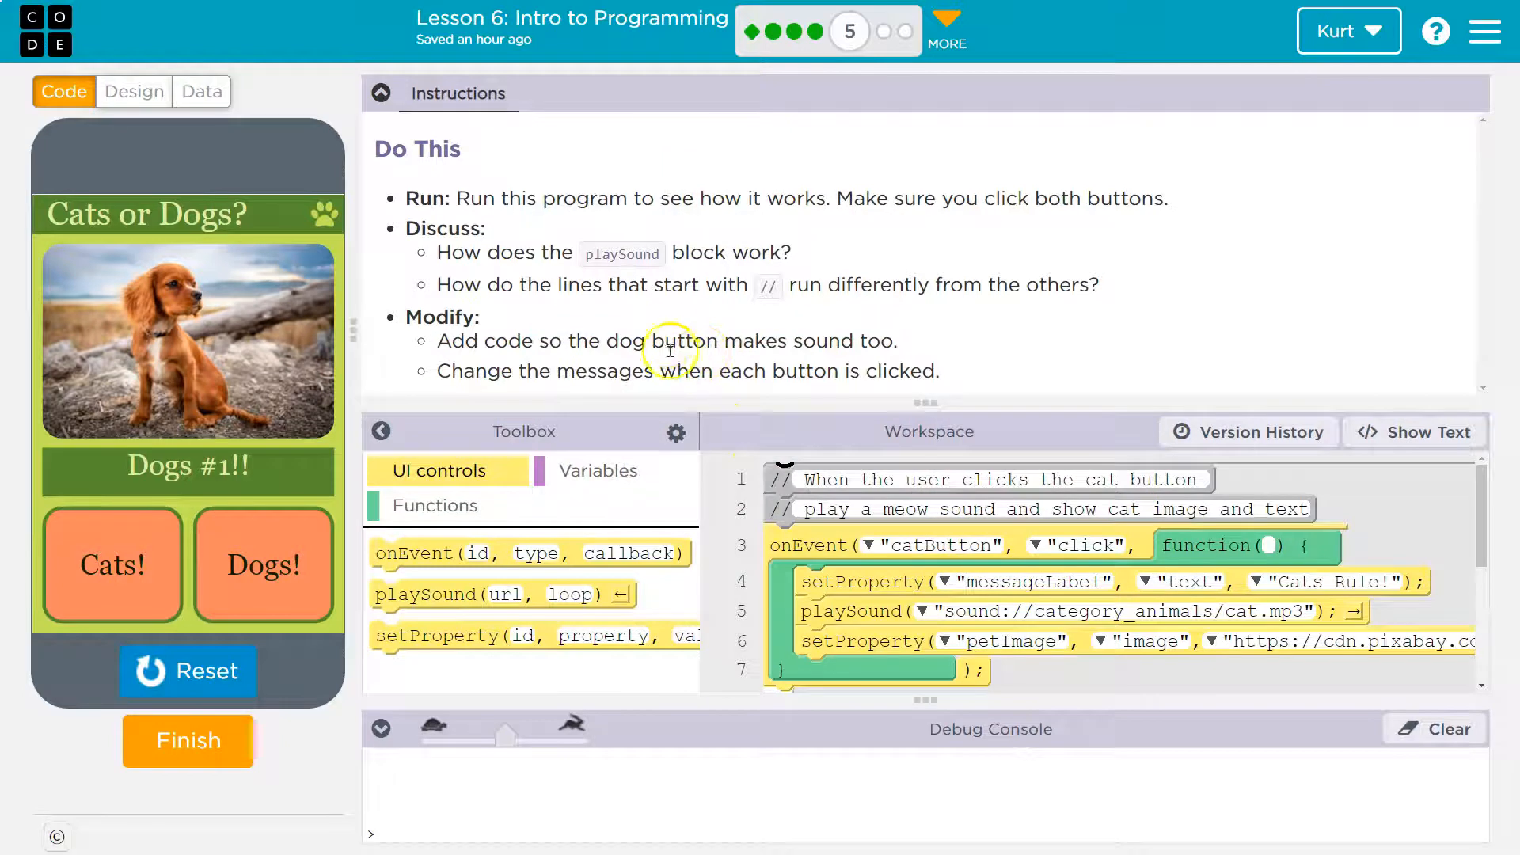
{"action": "mouse_move", "coordinate": [1124, 592]}
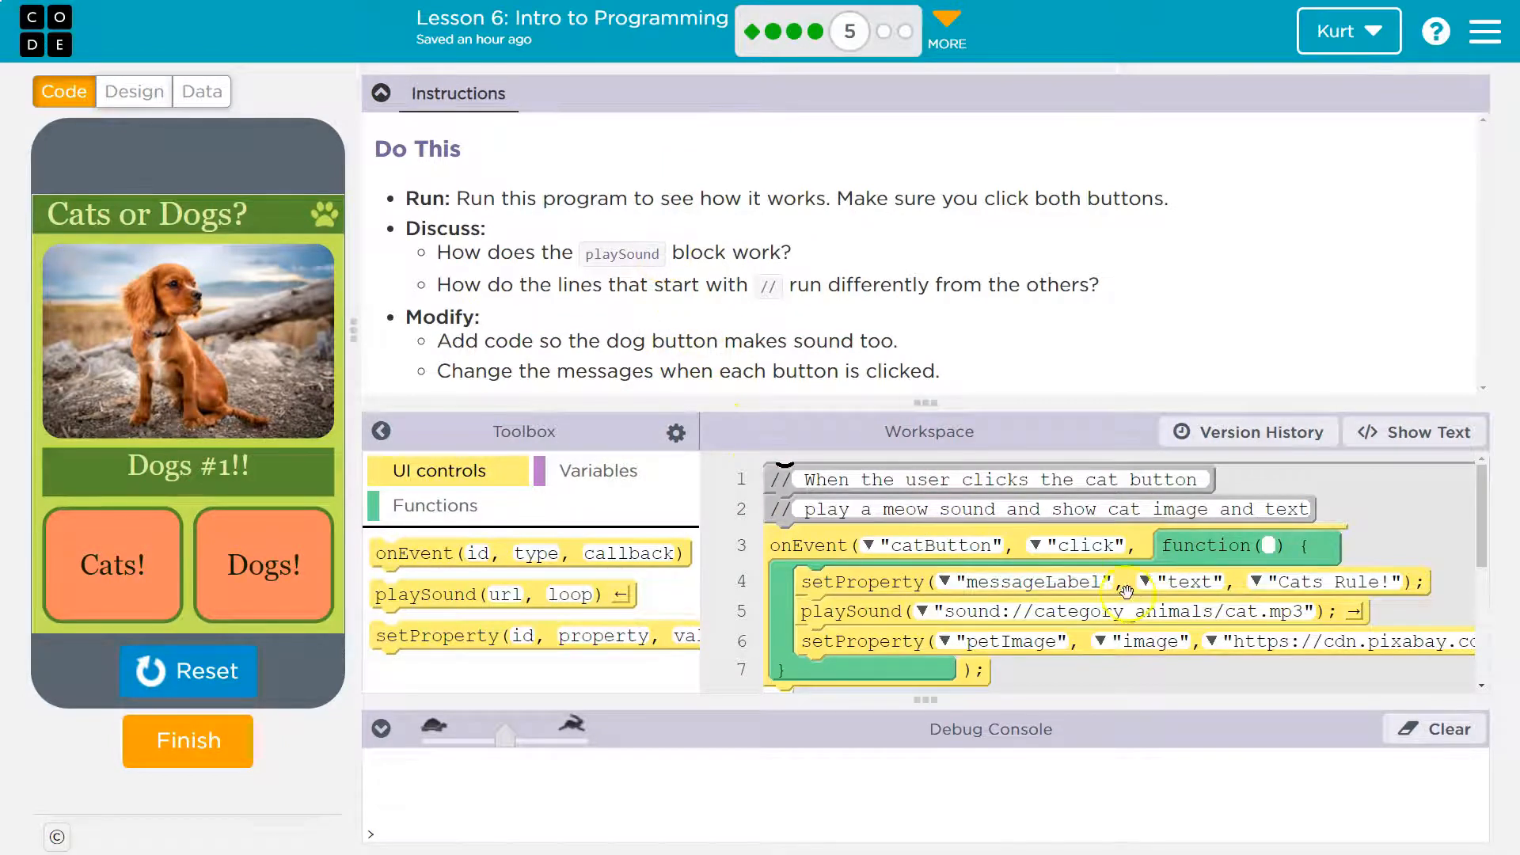
{"action": "mouse_move", "coordinate": [980, 628]}
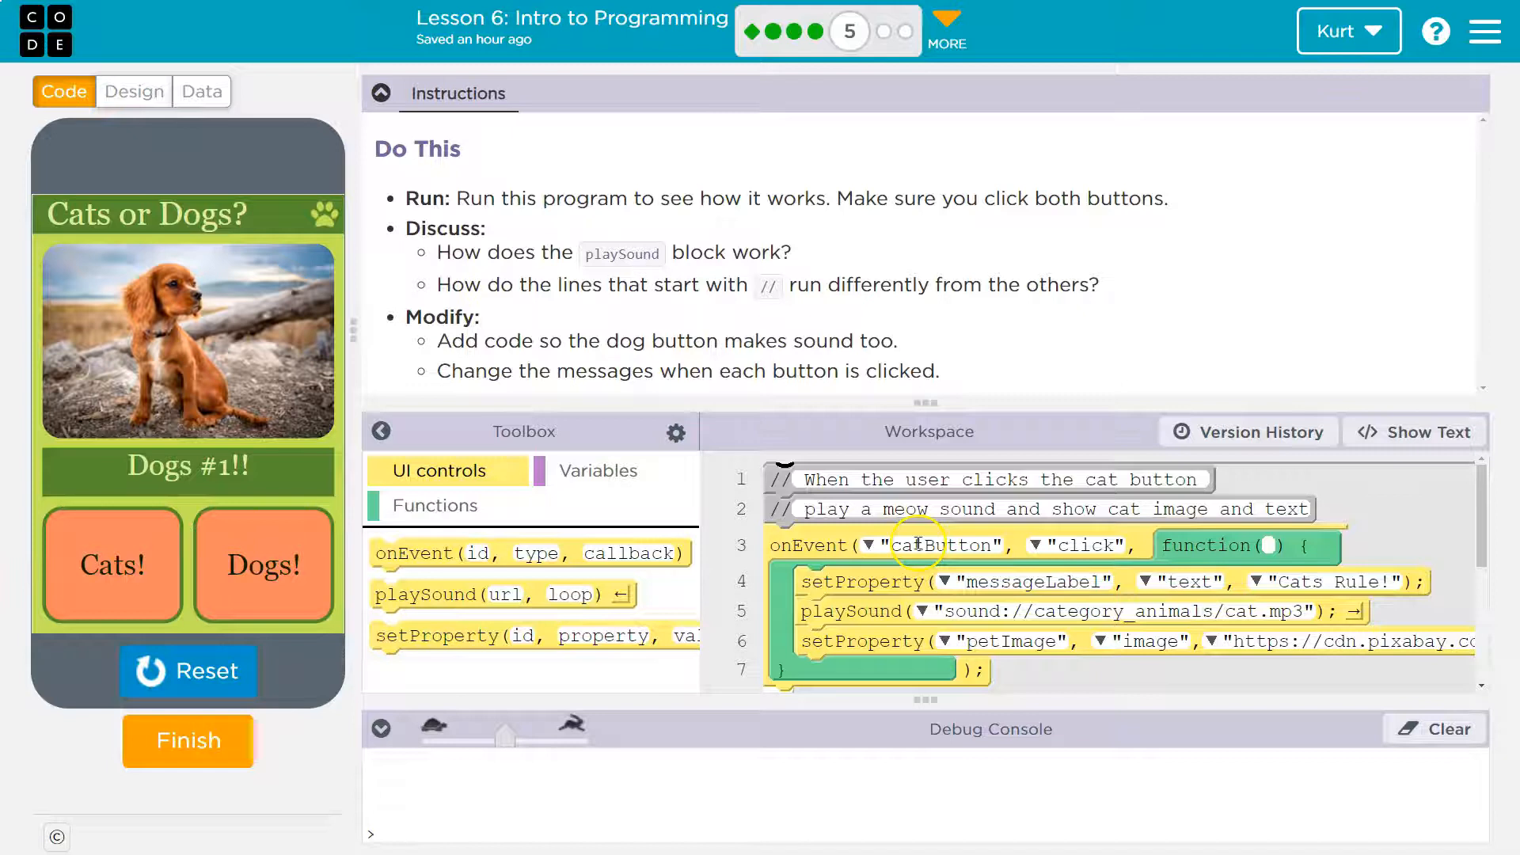
{"action": "scroll", "scroll_direction": "down", "scroll_amount": 3}
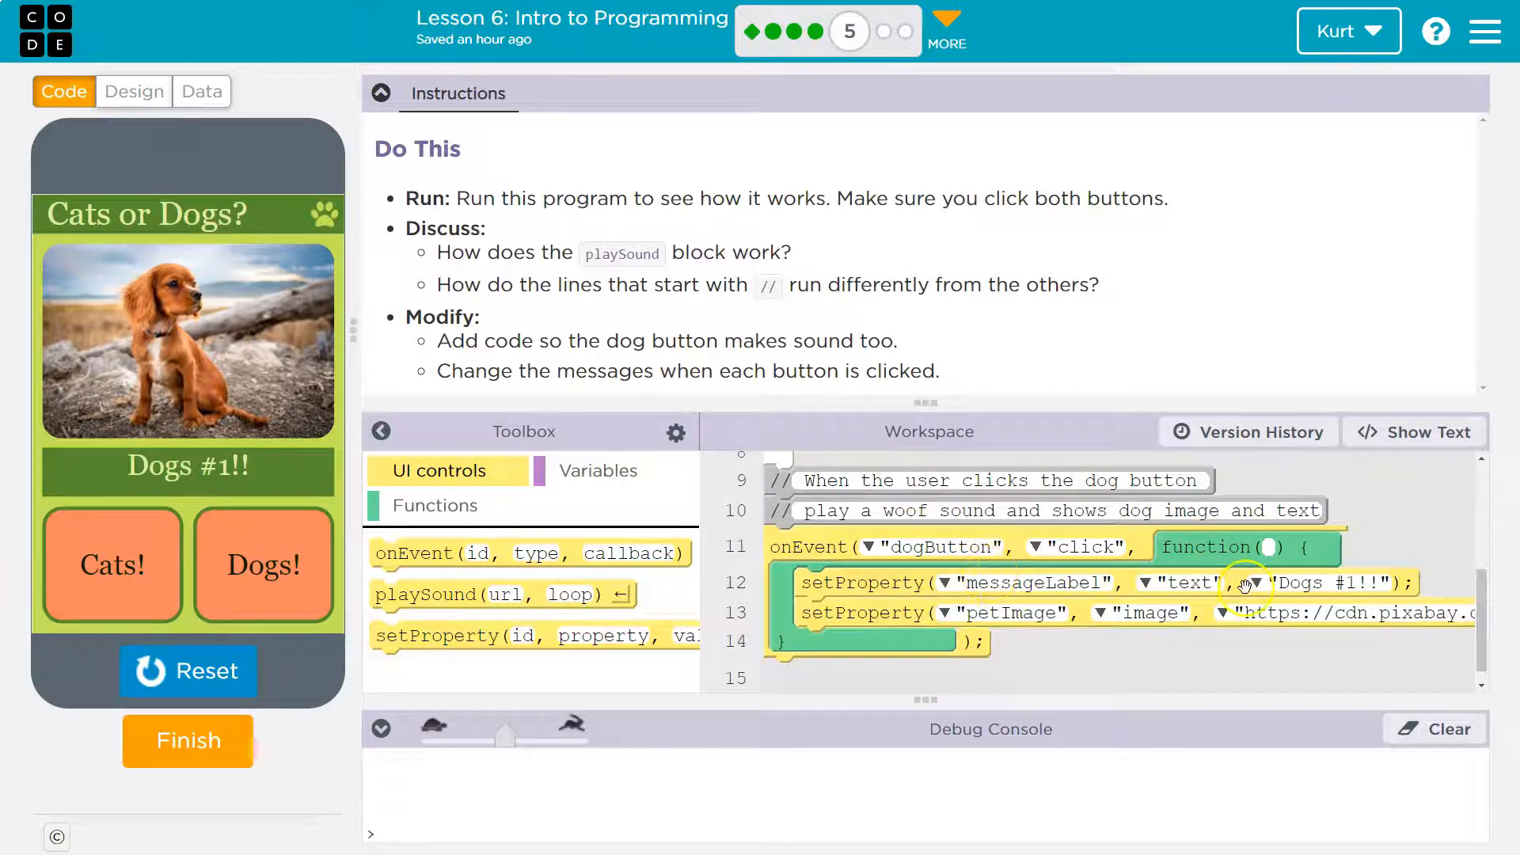
{"action": "scroll", "scroll_direction": "up", "scroll_amount": 3}
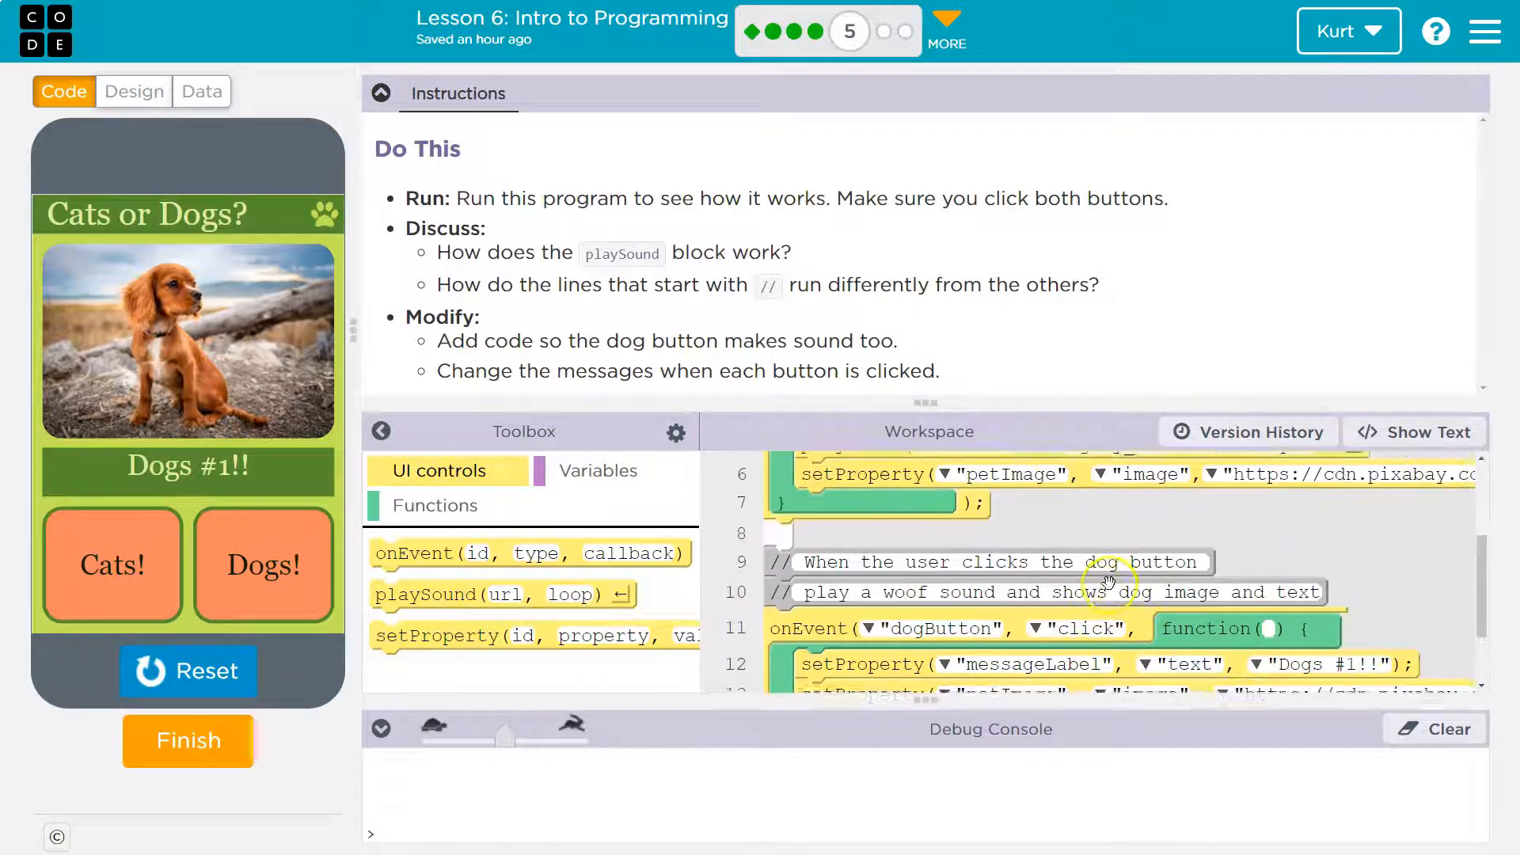
{"action": "scroll", "scroll_direction": "up", "scroll_amount": 3}
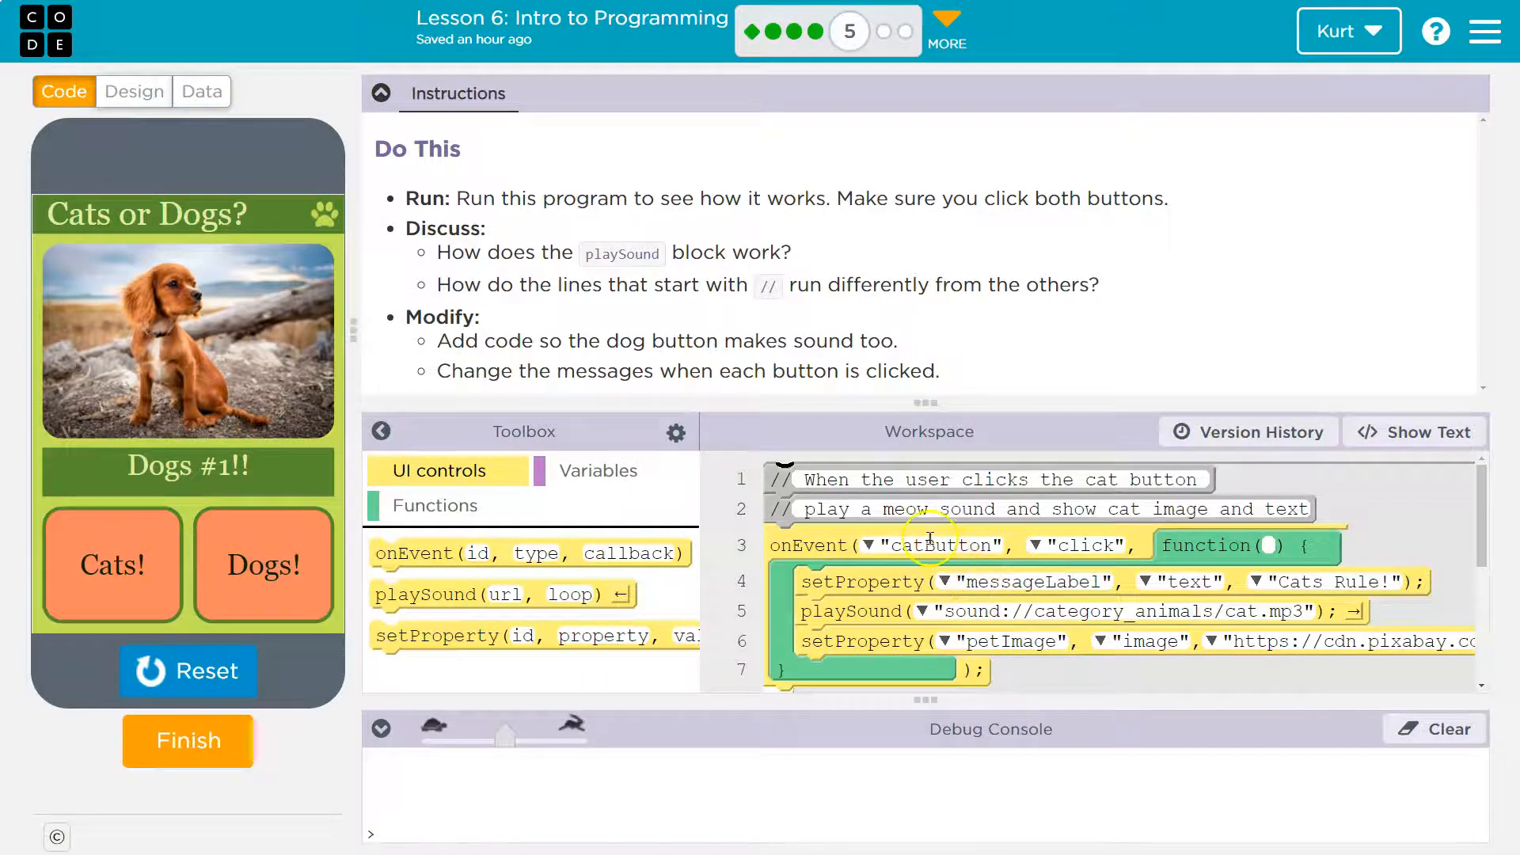
{"action": "mouse_move", "coordinate": [582, 461]}
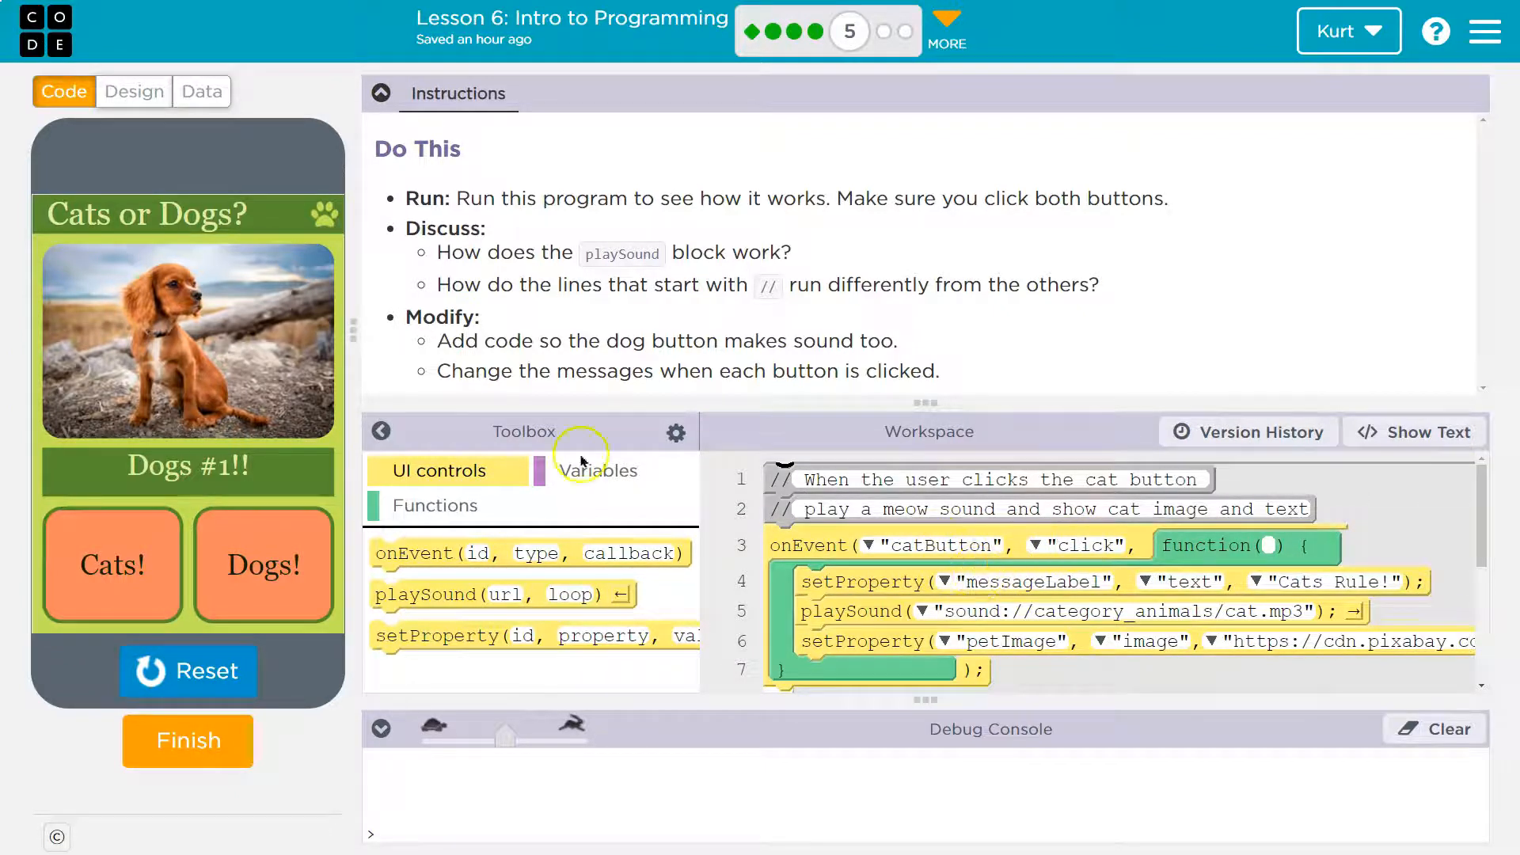
- Confirm in Design mode that the Cats! button's id is catButton, then return to the code
{"action": "left_click", "coordinate": [134, 92]}
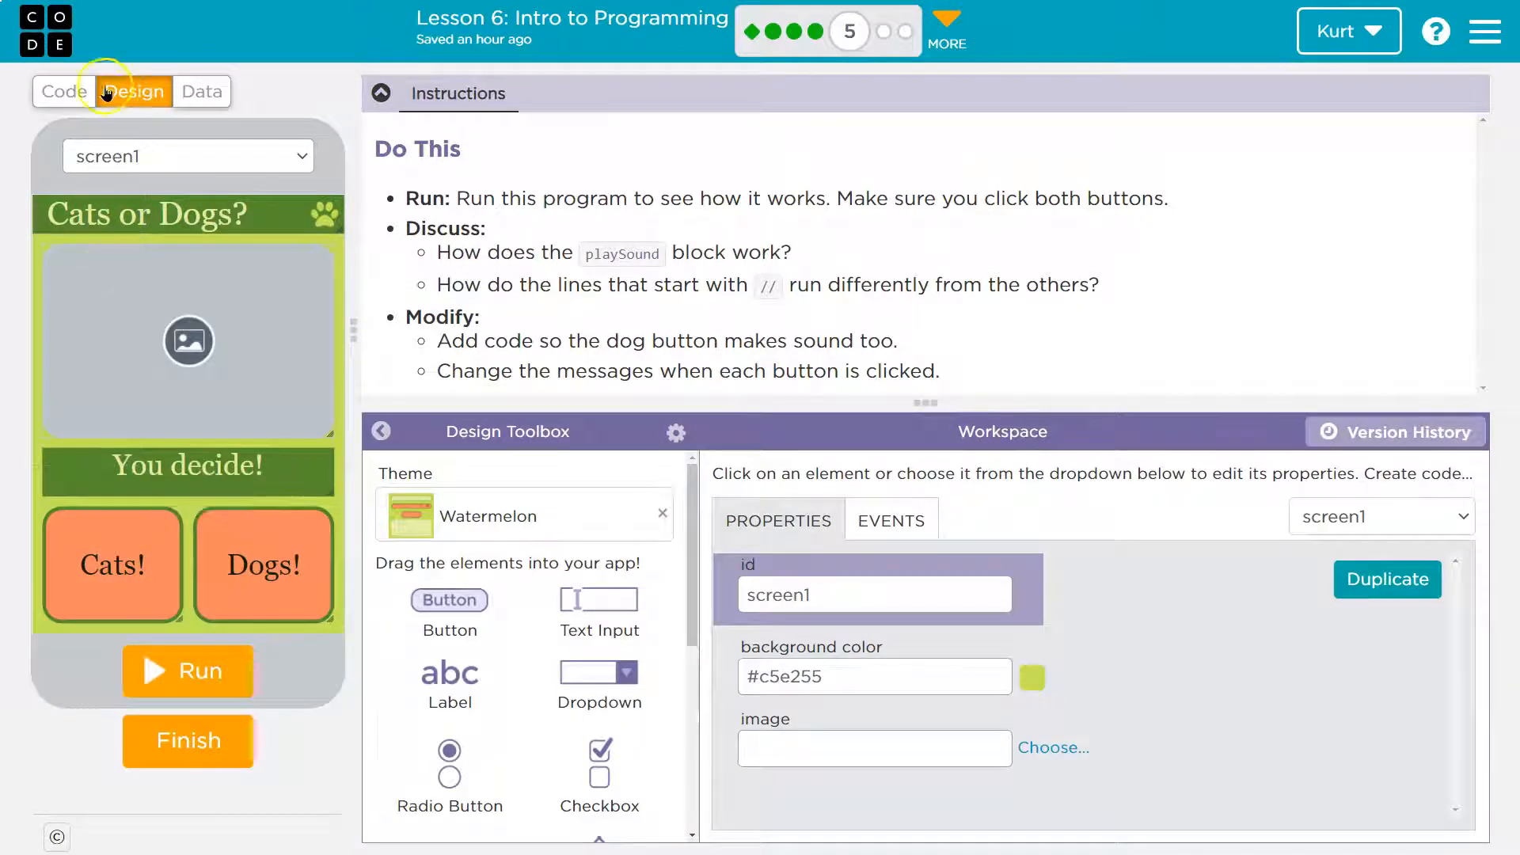
{"action": "left_click", "coordinate": [110, 565]}
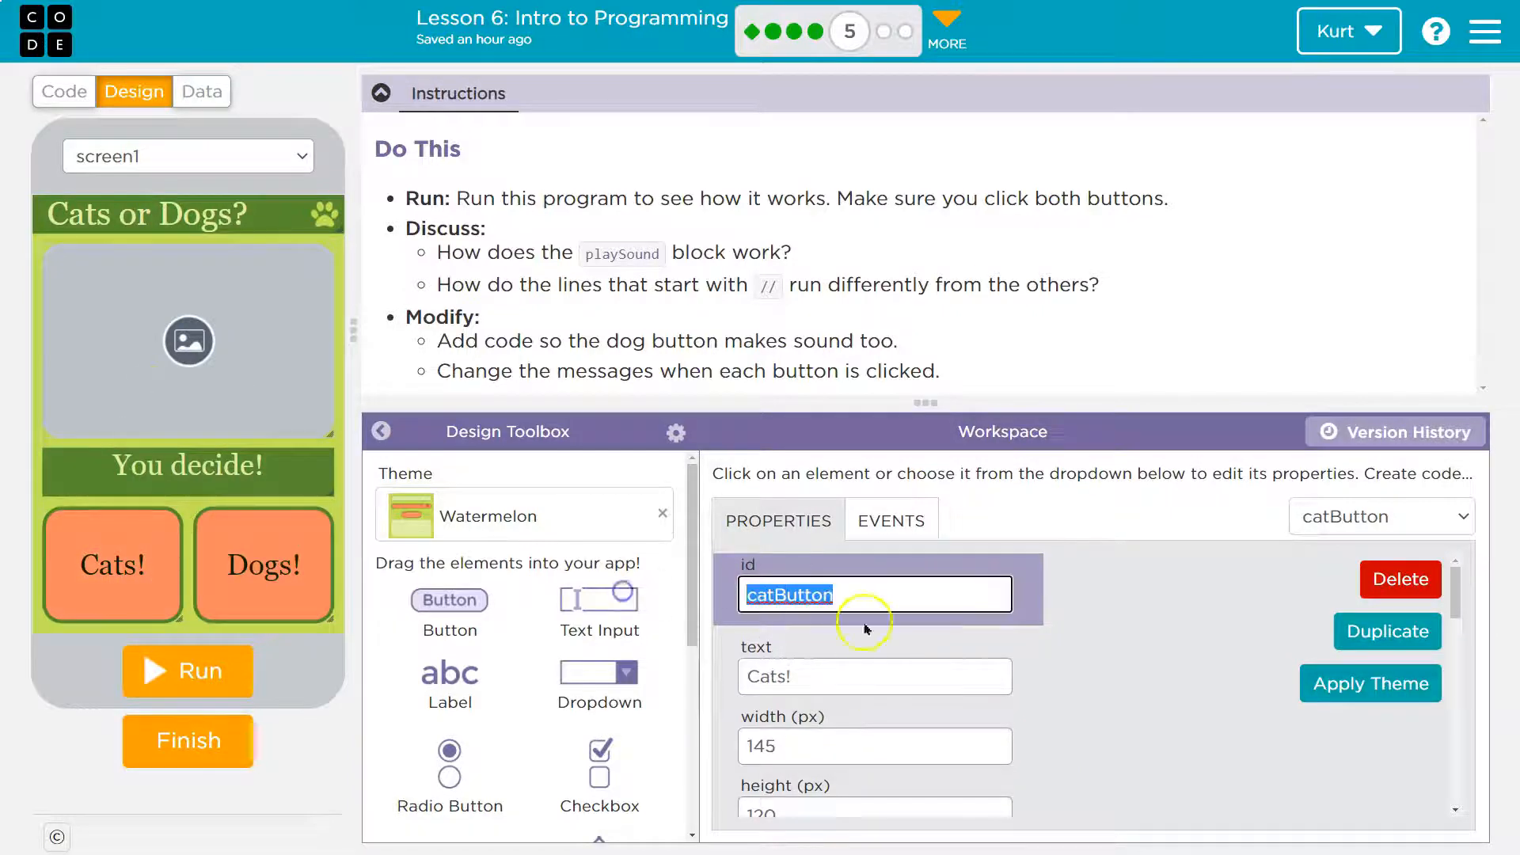
{"action": "left_click", "coordinate": [63, 91]}
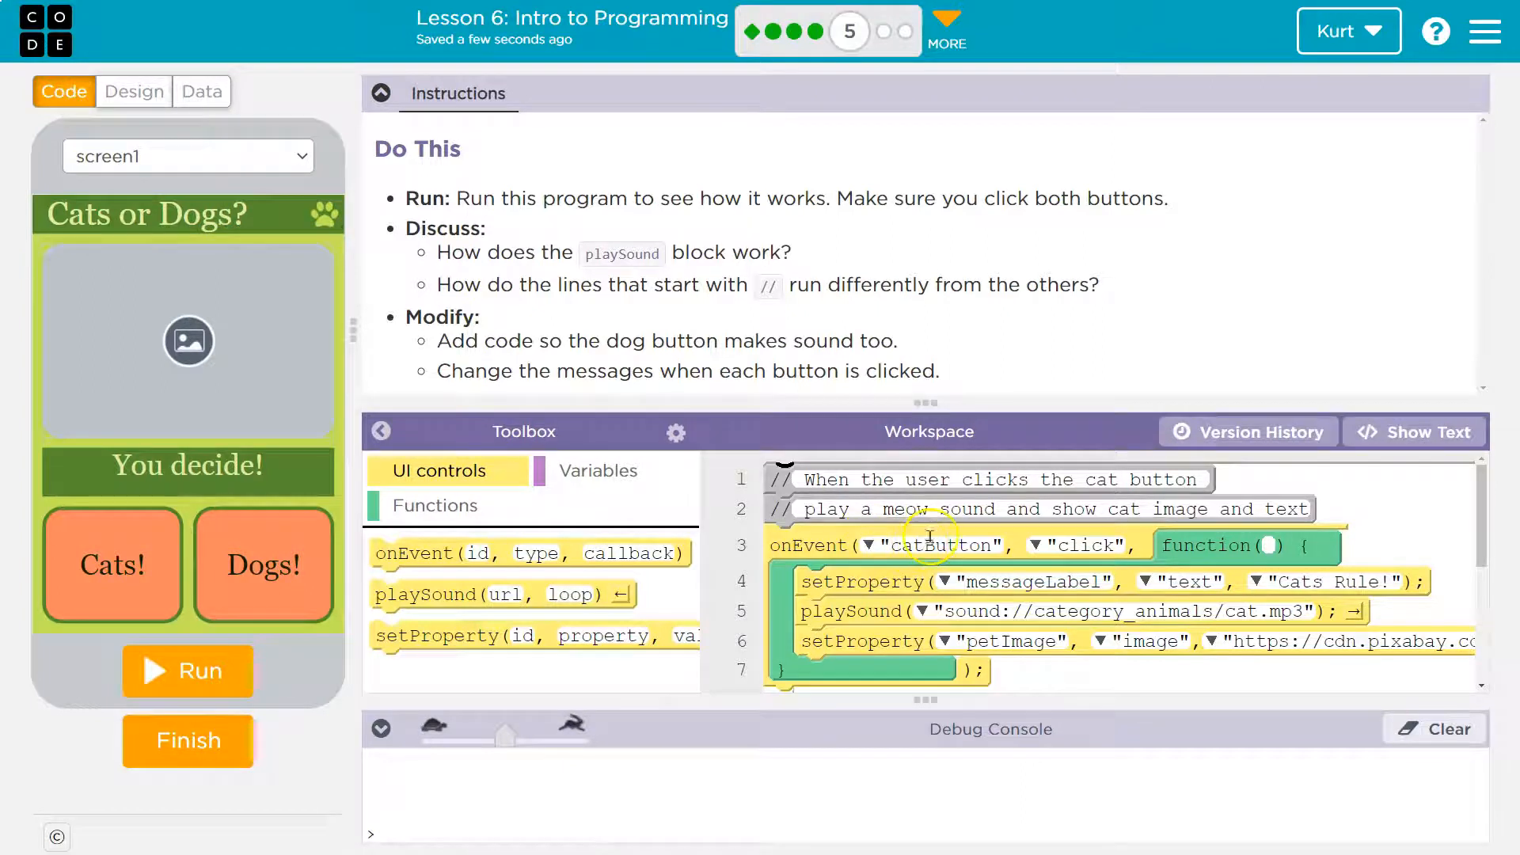
{"action": "mouse_move", "coordinate": [1153, 565]}
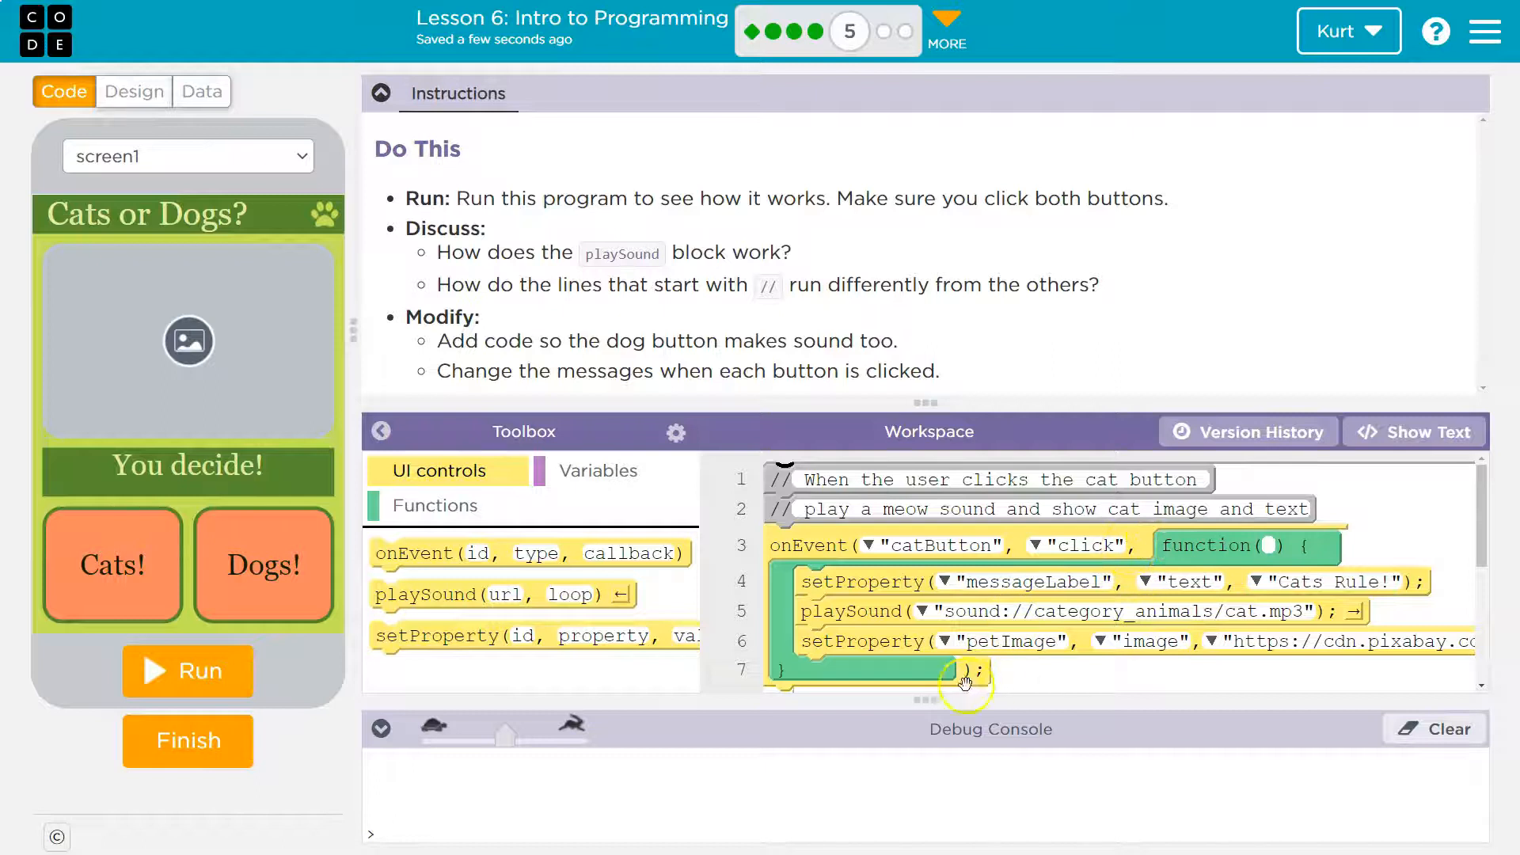
{"action": "mouse_move", "coordinate": [887, 610]}
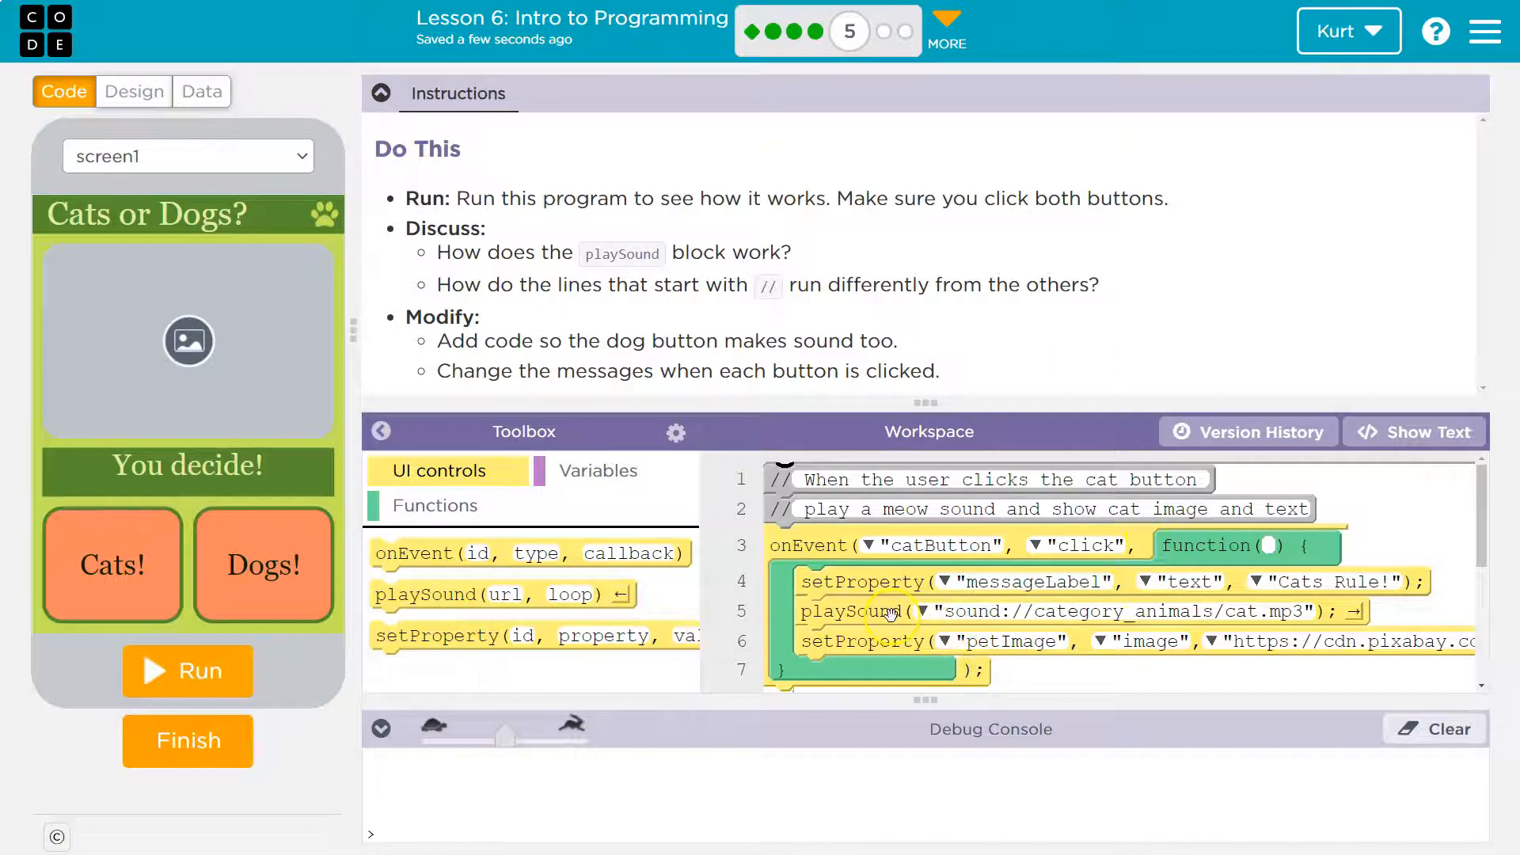
{"action": "mouse_move", "coordinate": [1144, 609]}
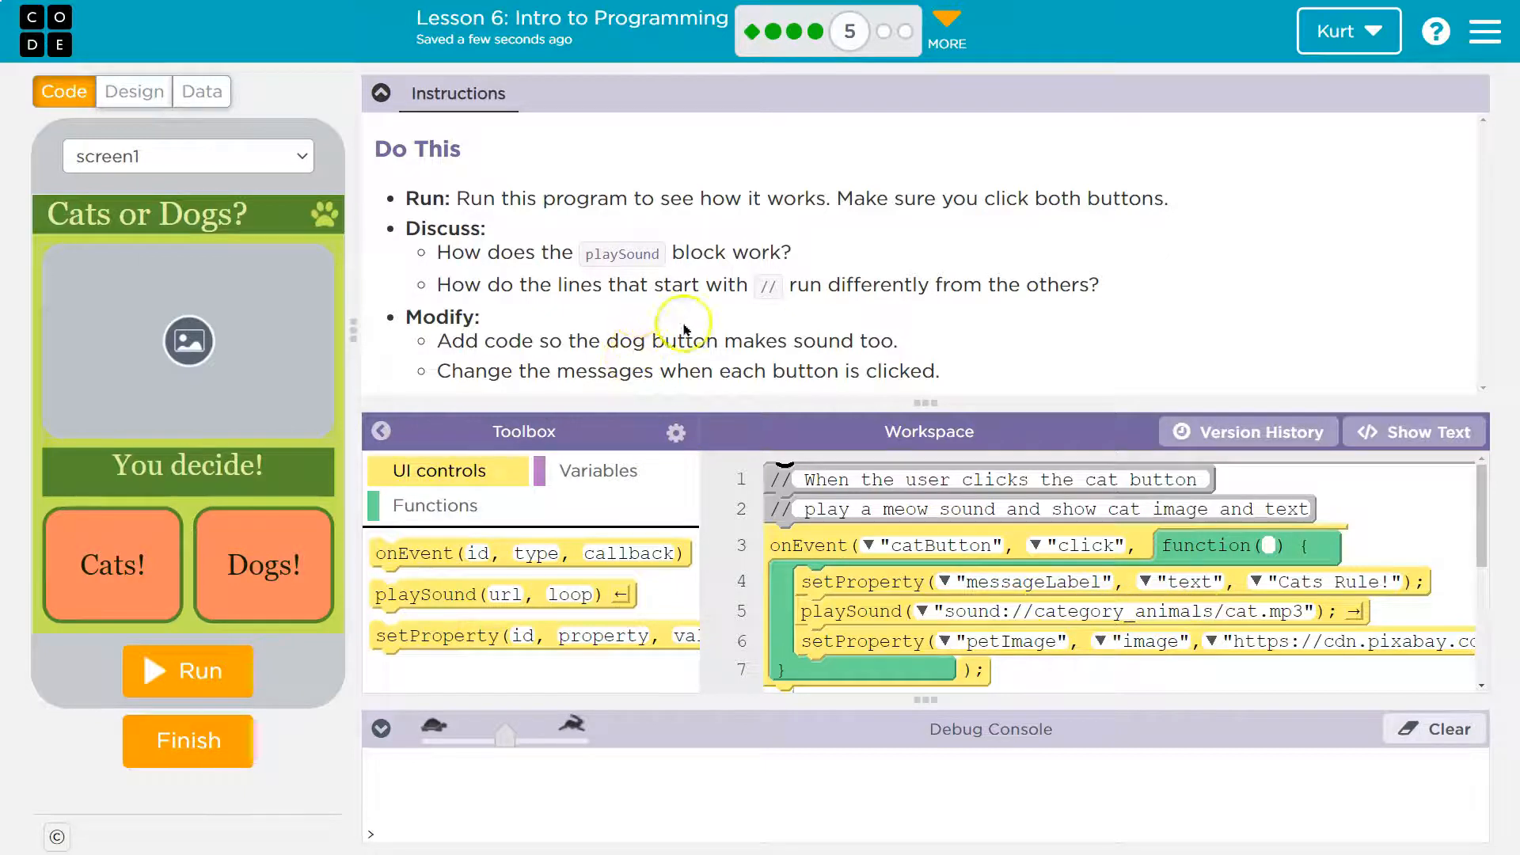
{"action": "mouse_move", "coordinate": [719, 304]}
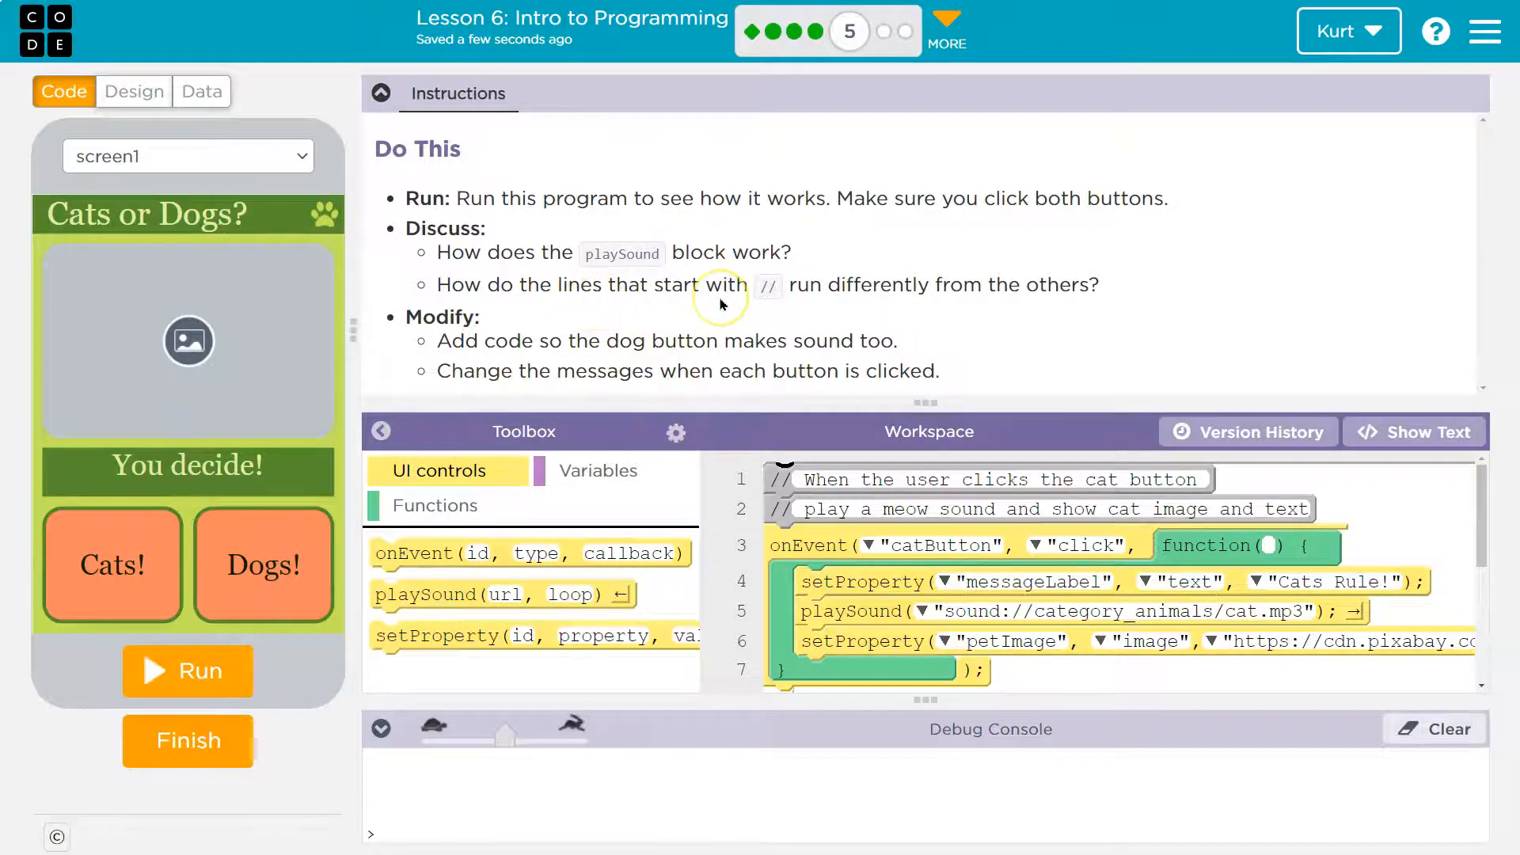
{"action": "mouse_move", "coordinate": [1018, 280]}
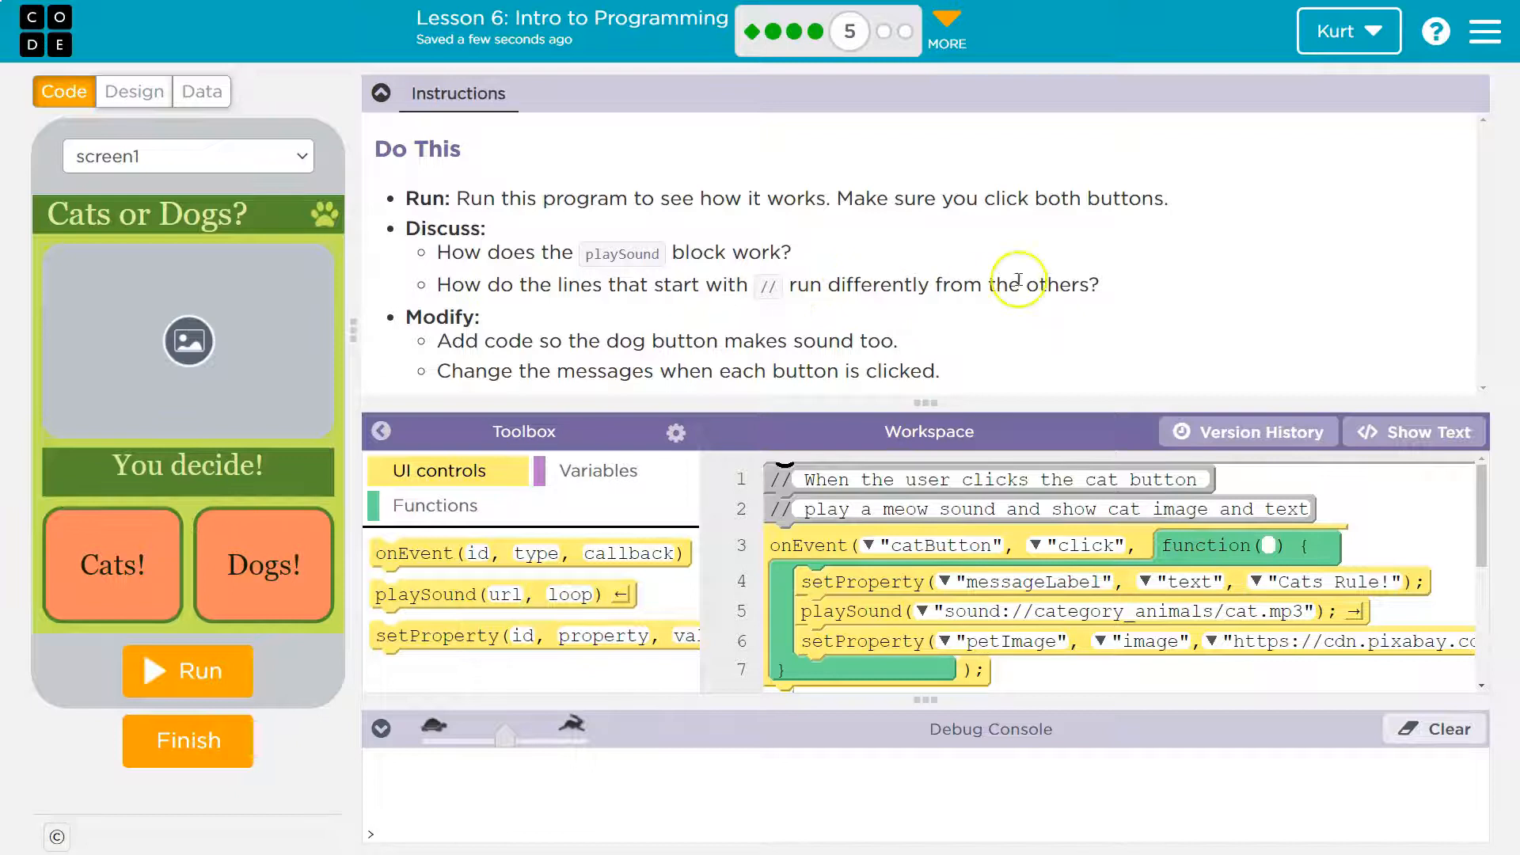
{"action": "mouse_move", "coordinate": [893, 456]}
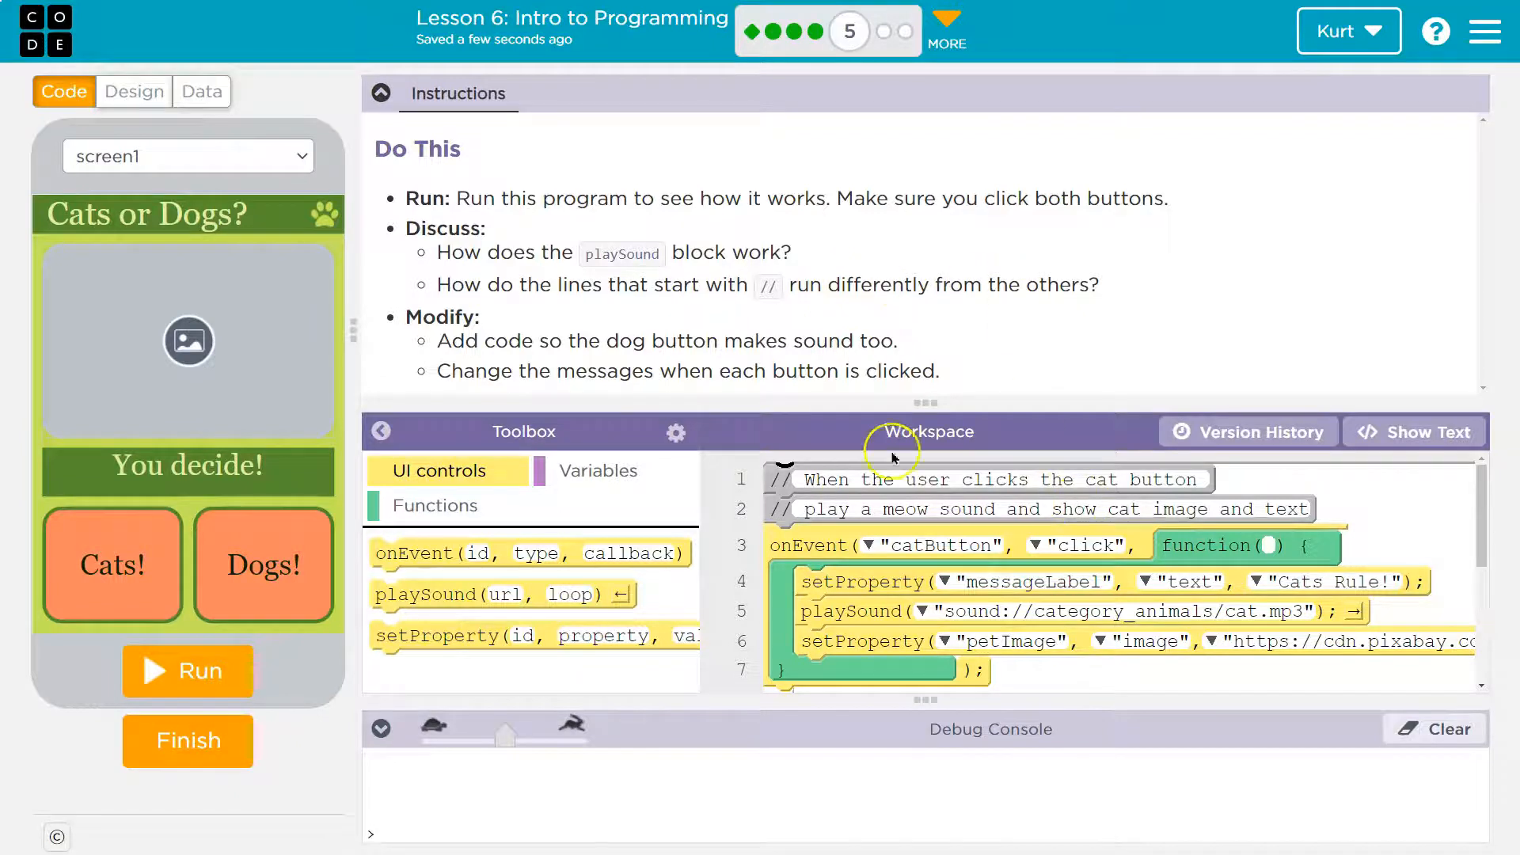
{"action": "mouse_move", "coordinate": [882, 482]}
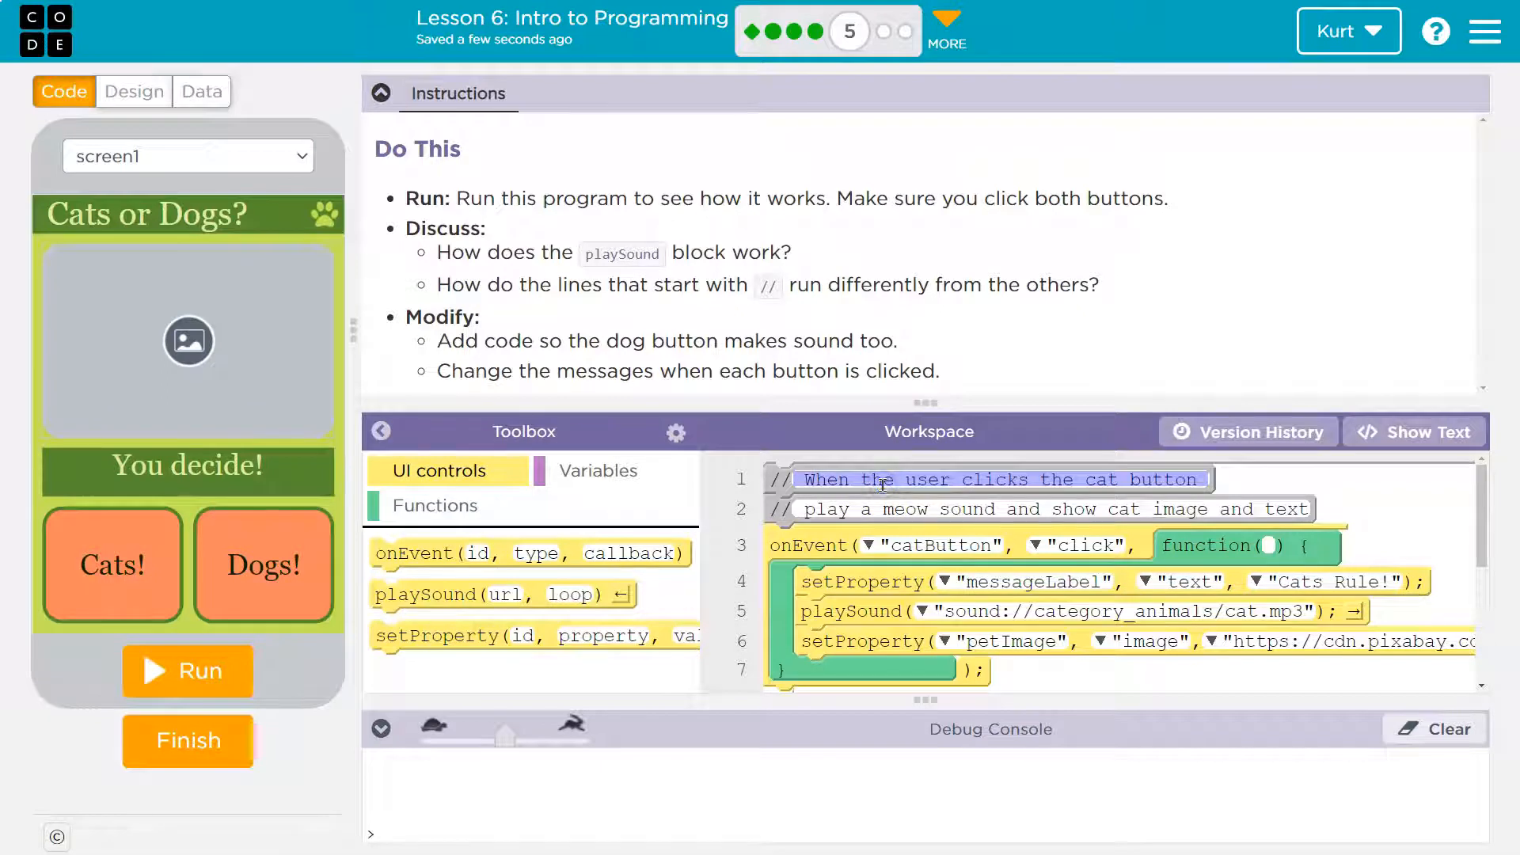
{"action": "left_click", "coordinate": [819, 479]}
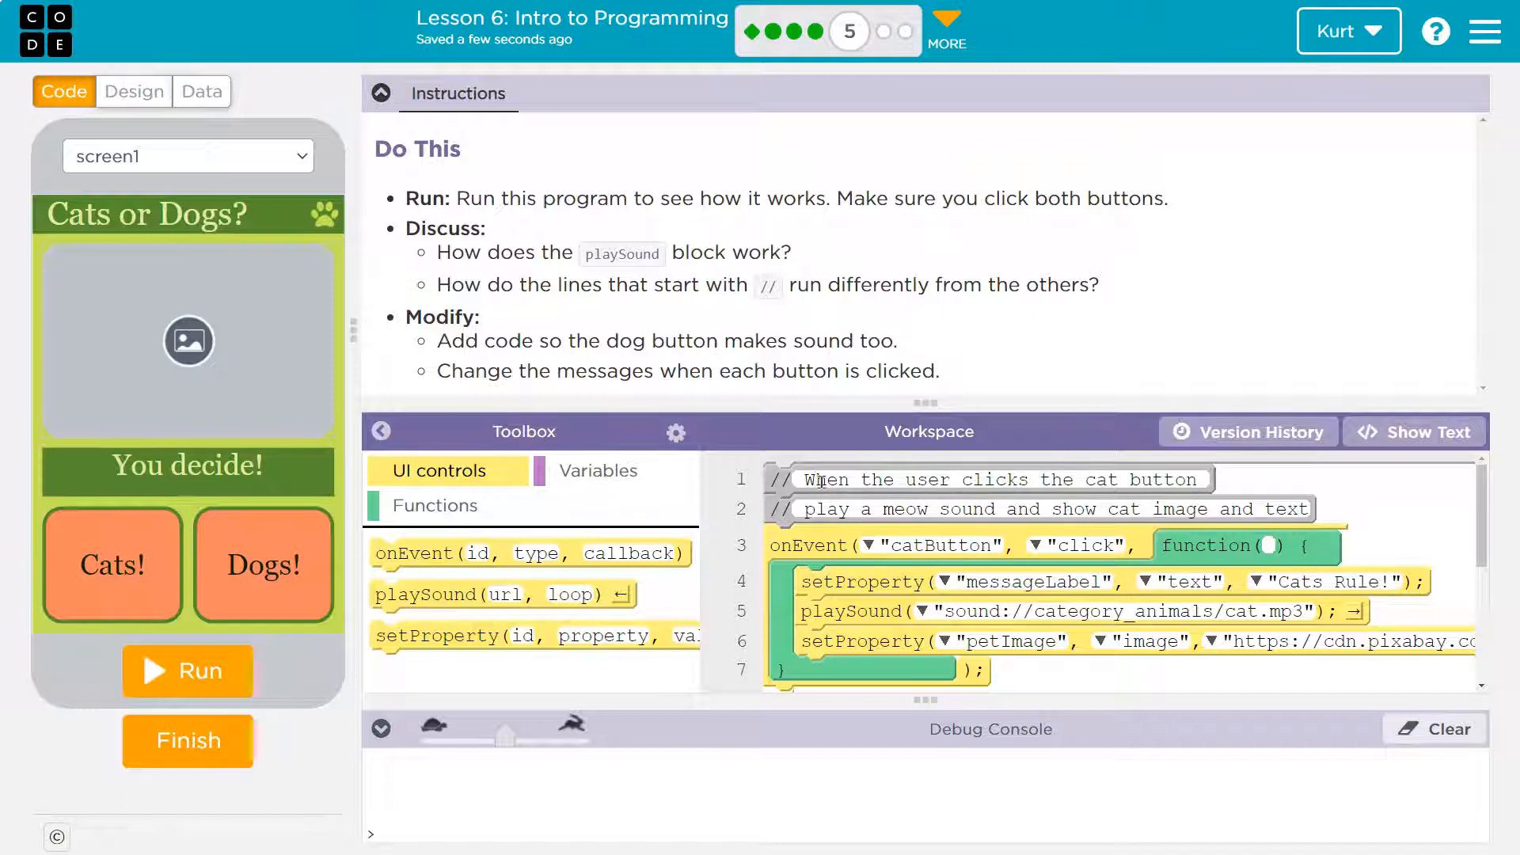
{"action": "left_click", "coordinate": [815, 479]}
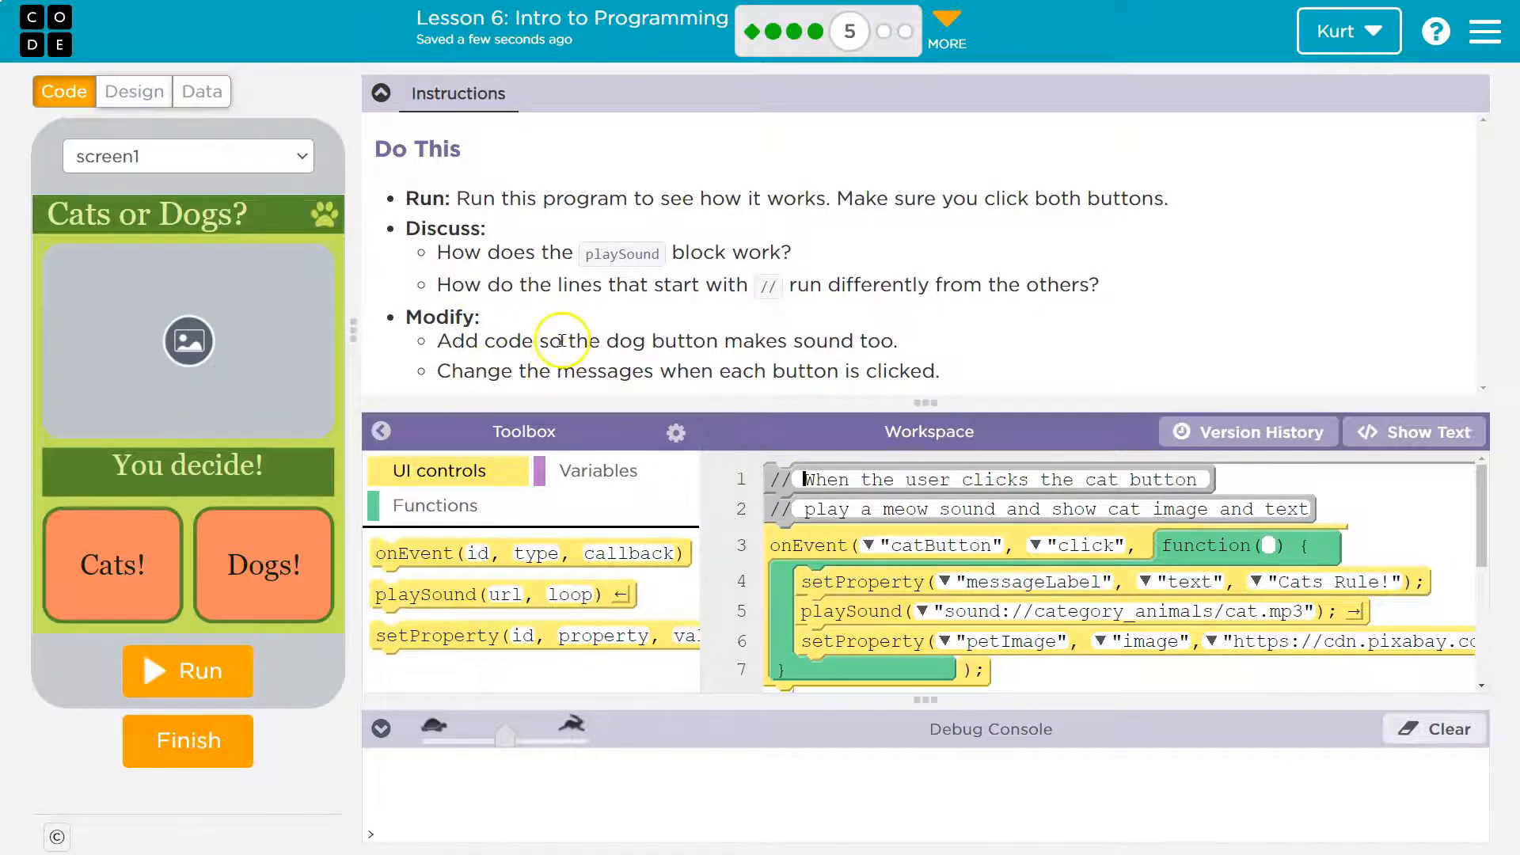
{"action": "mouse_move", "coordinate": [843, 362]}
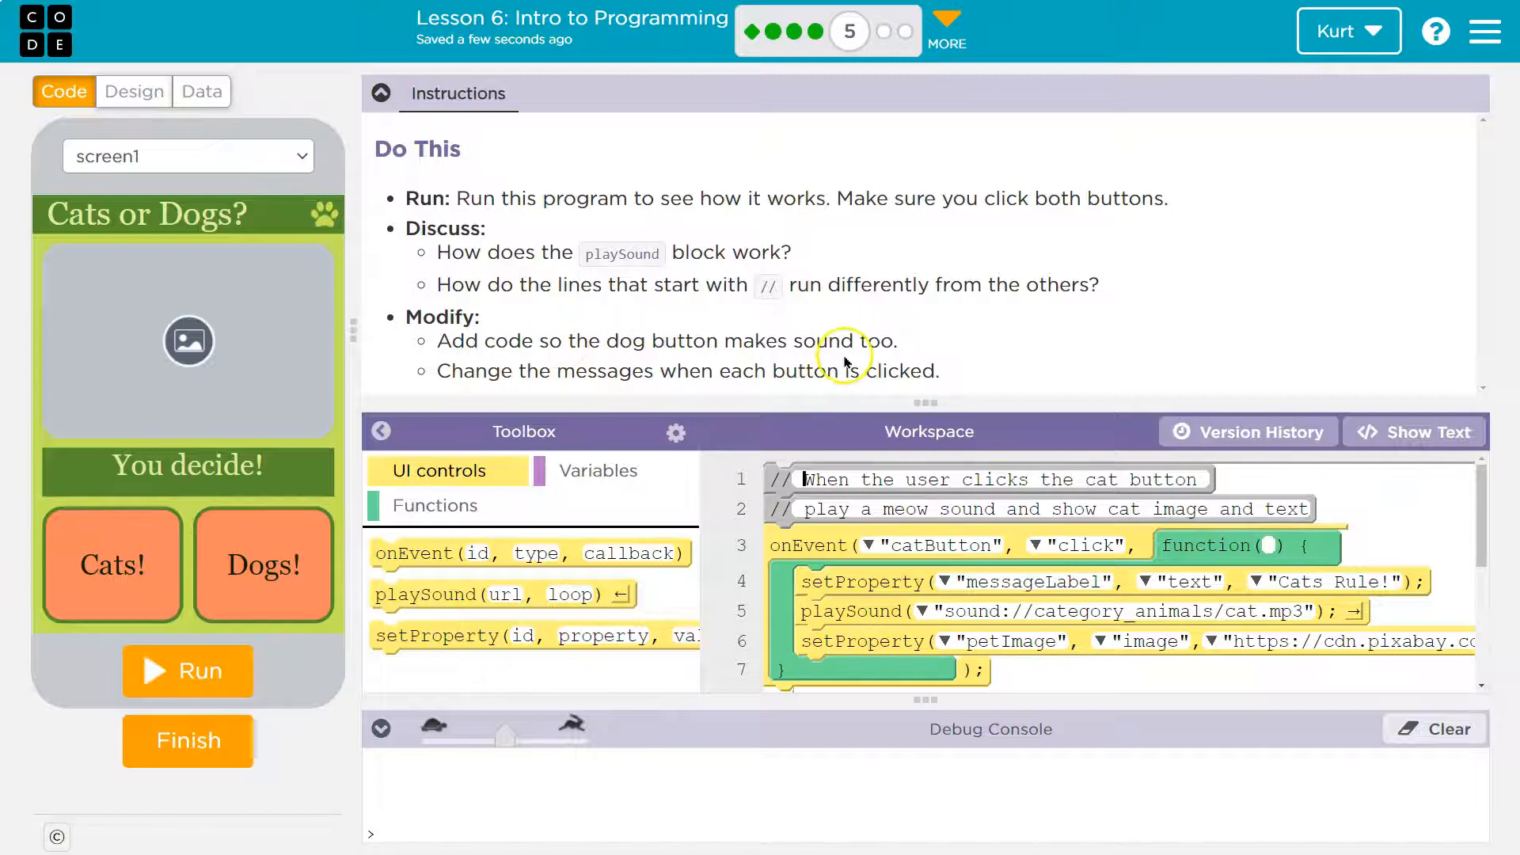
{"action": "mouse_move", "coordinate": [650, 426]}
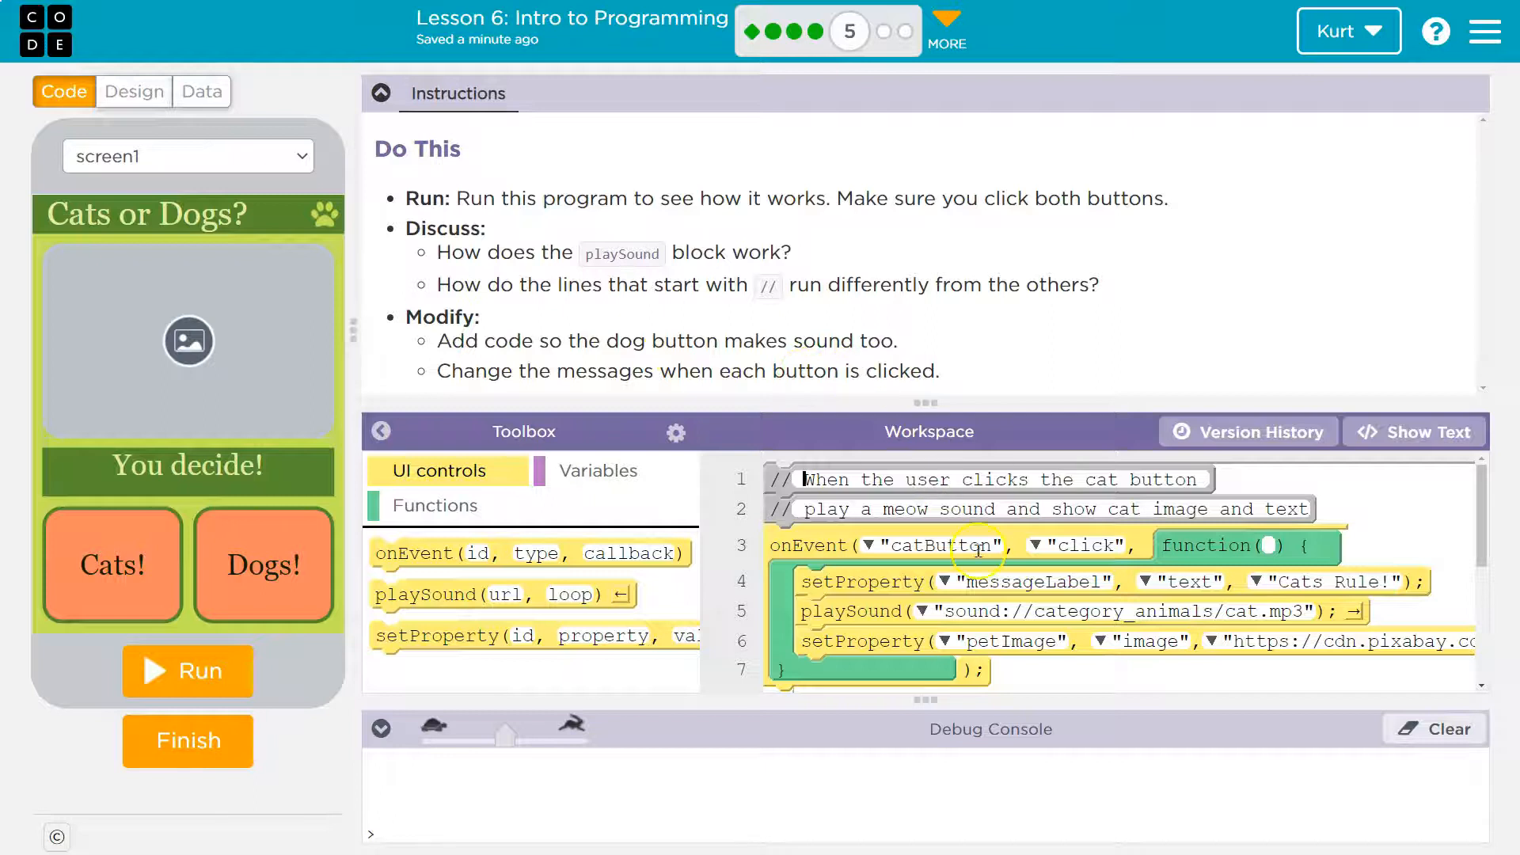
- Add a playSound line to the dogButton click handler and bring up its sound library
{"action": "scroll", "scroll_direction": "down", "scroll_amount": 3}
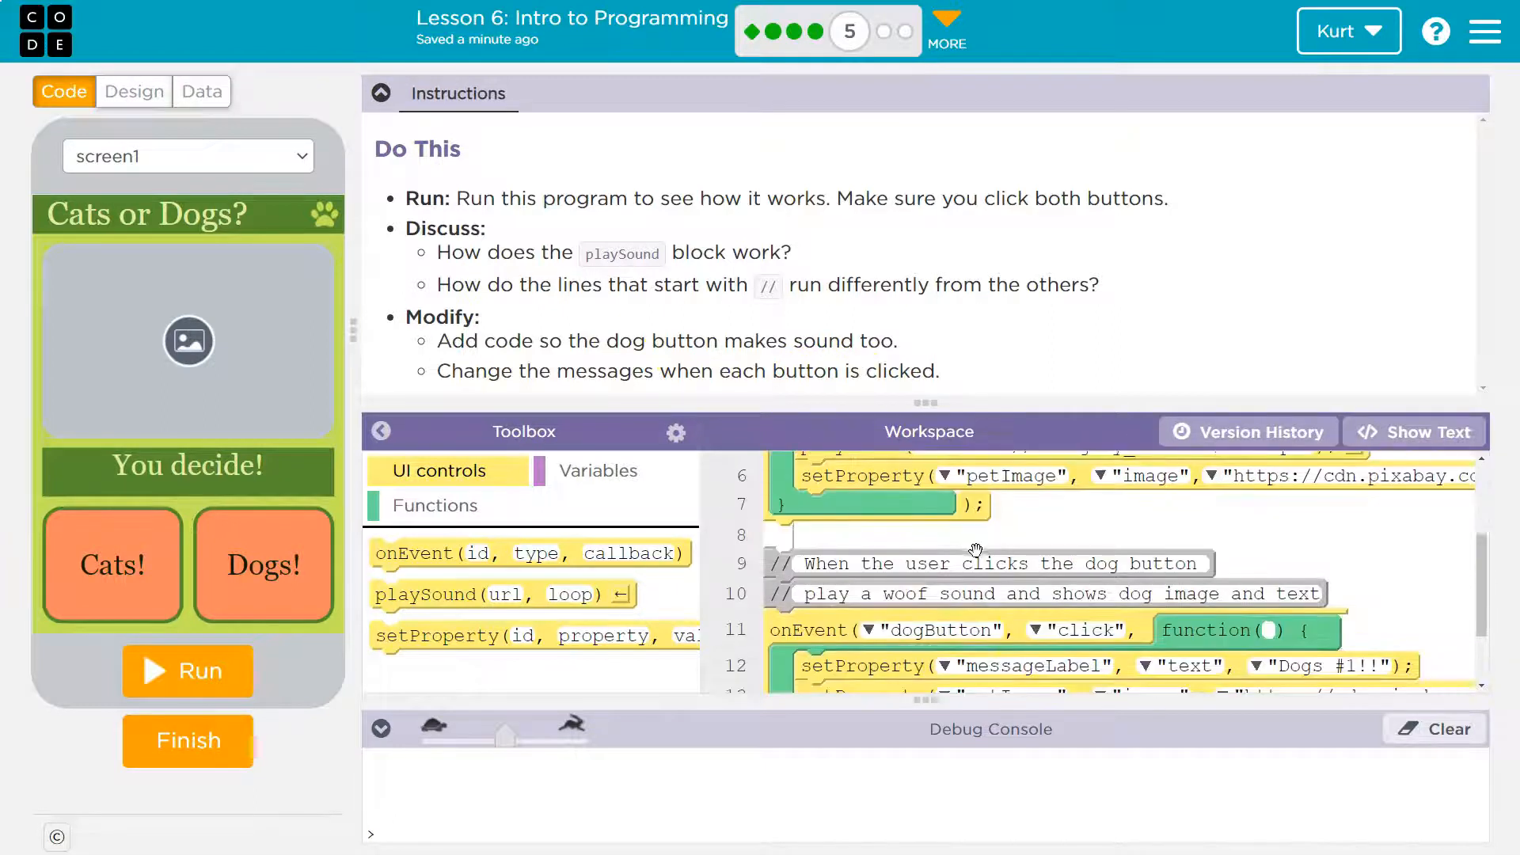
{"action": "scroll", "scroll_direction": "down", "scroll_amount": 3}
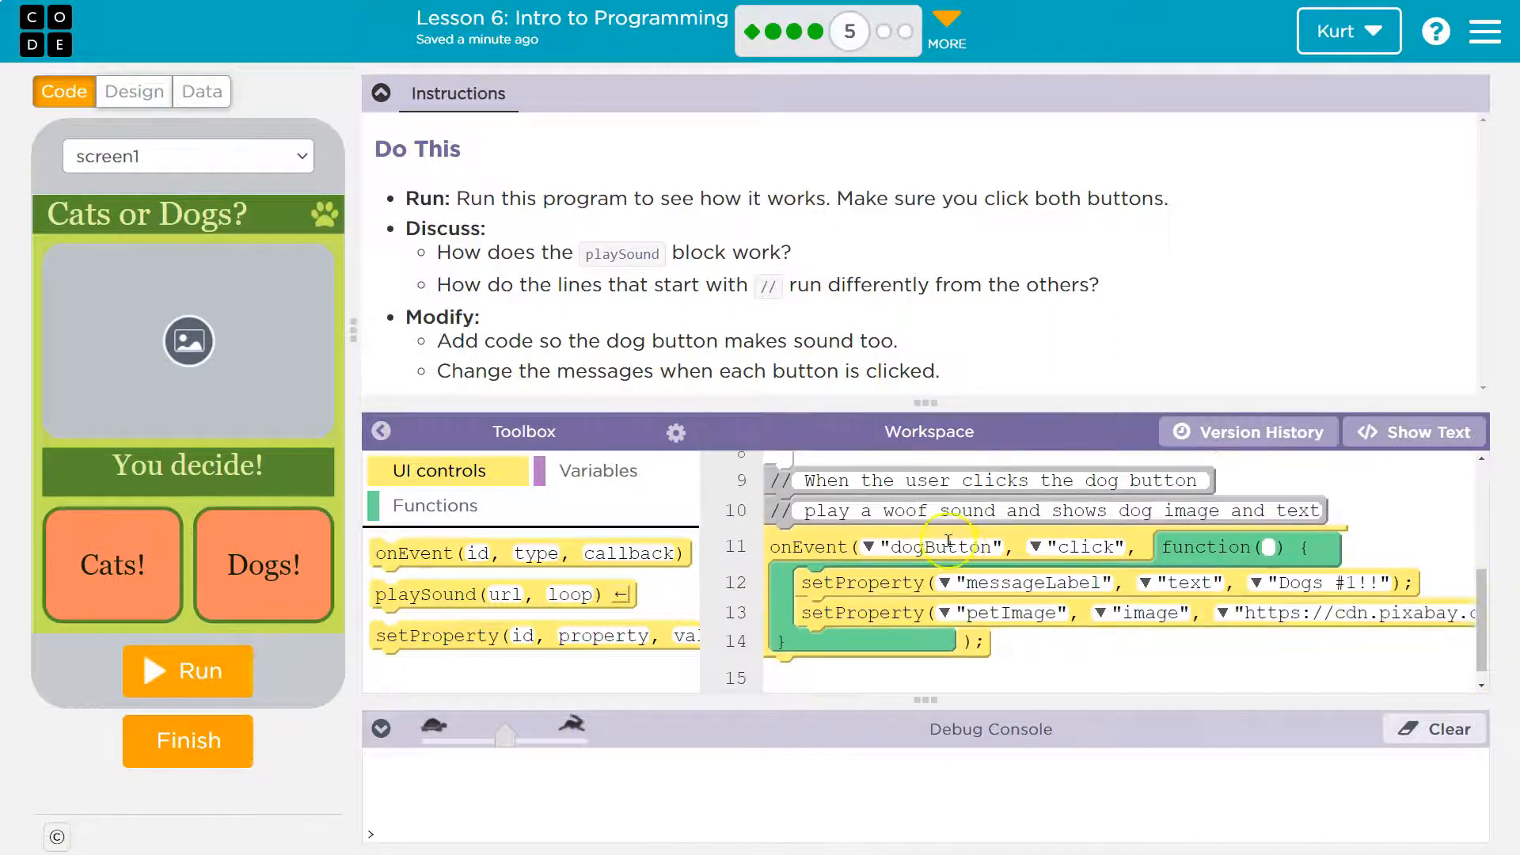
{"action": "scroll", "scroll_direction": "up", "scroll_amount": 3}
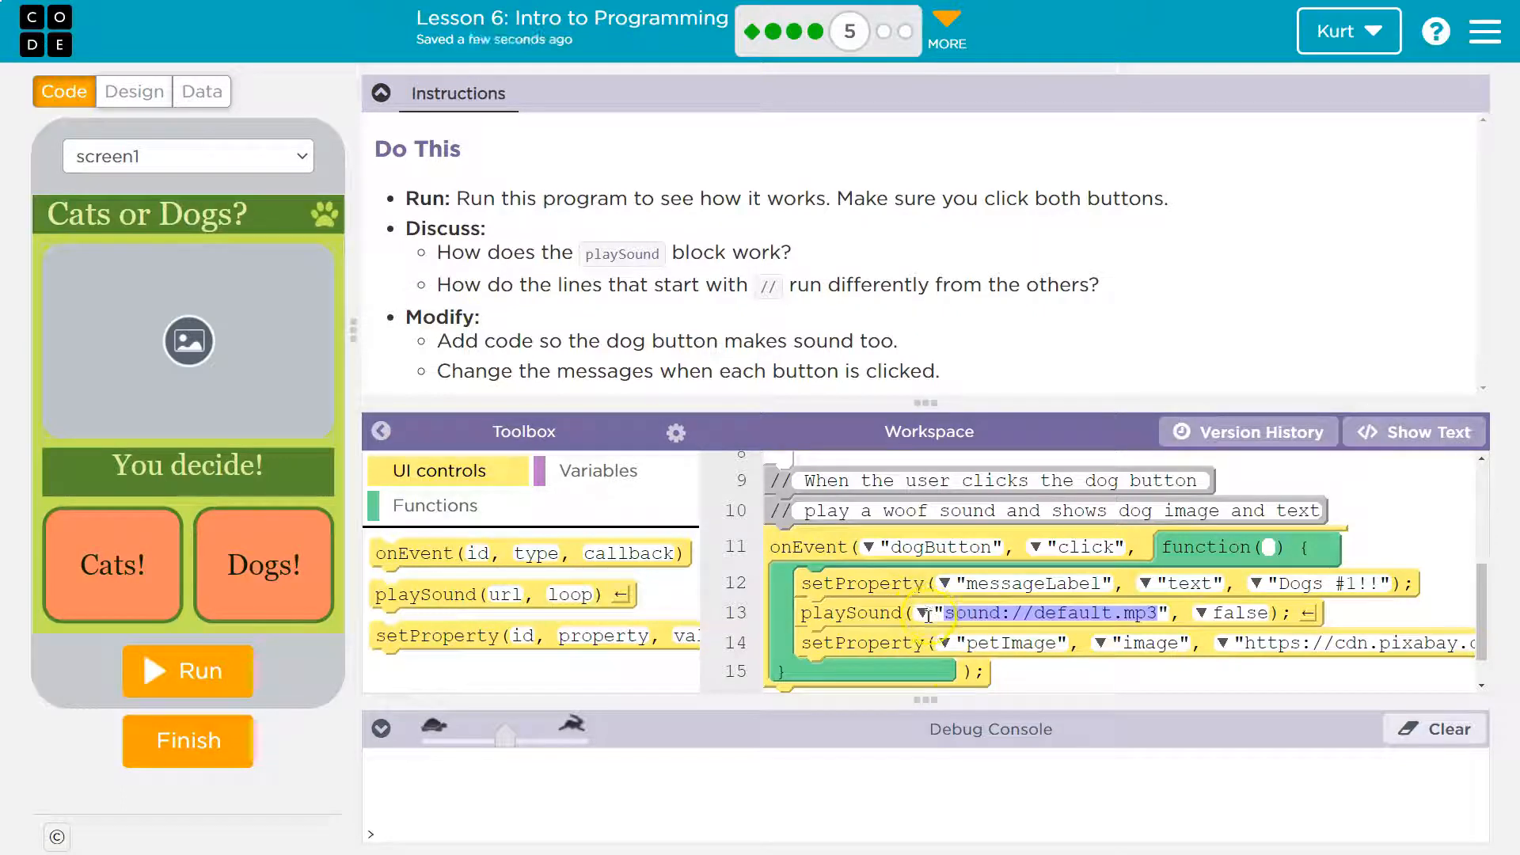
{"action": "left_click", "coordinate": [933, 613]}
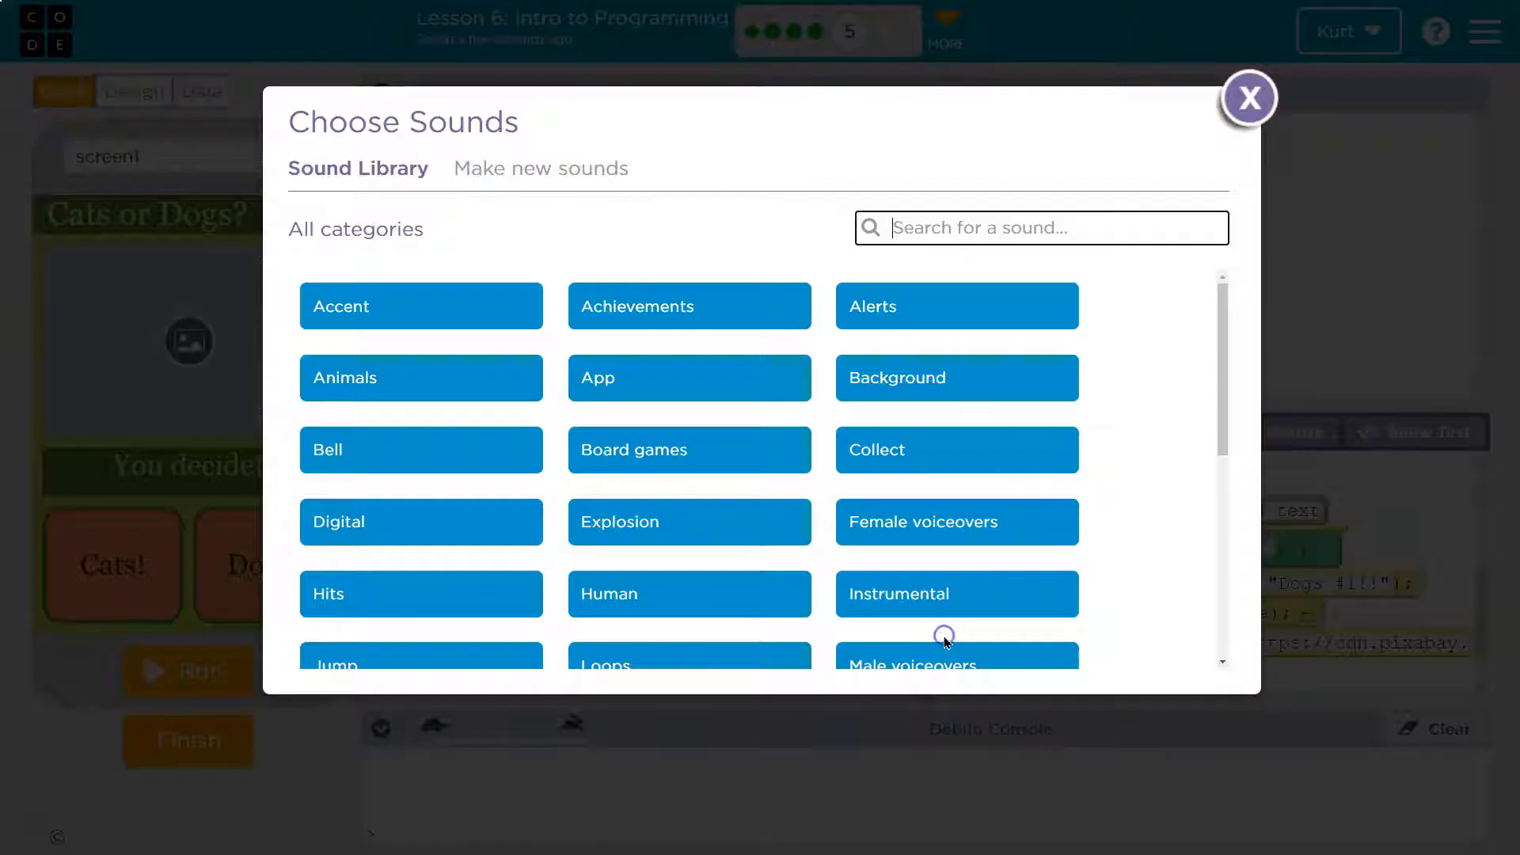
{"action": "mouse_move", "coordinate": [511, 456]}
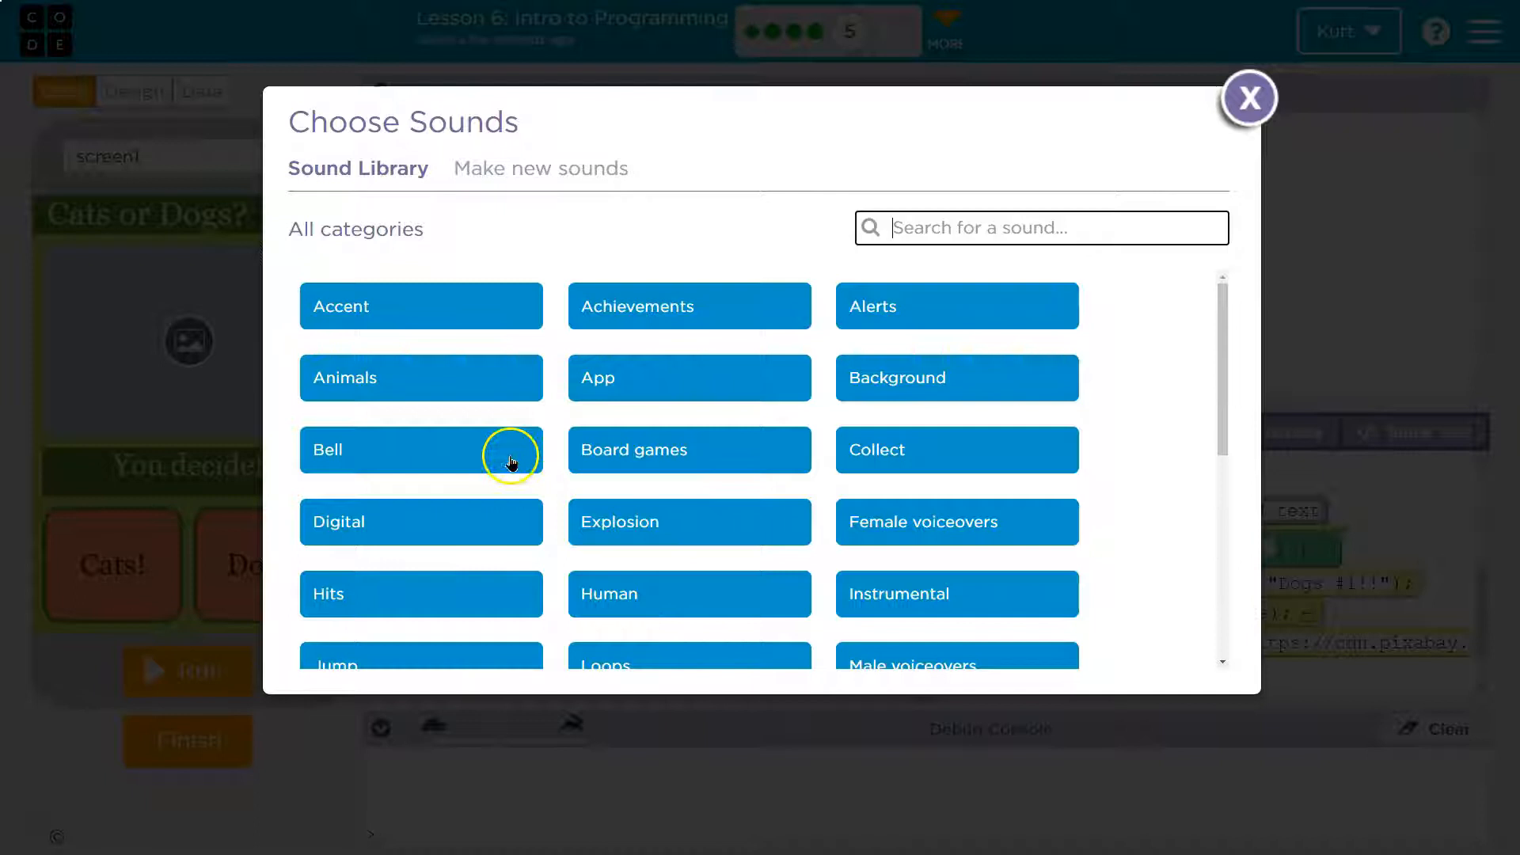
{"action": "mouse_move", "coordinate": [422, 305]}
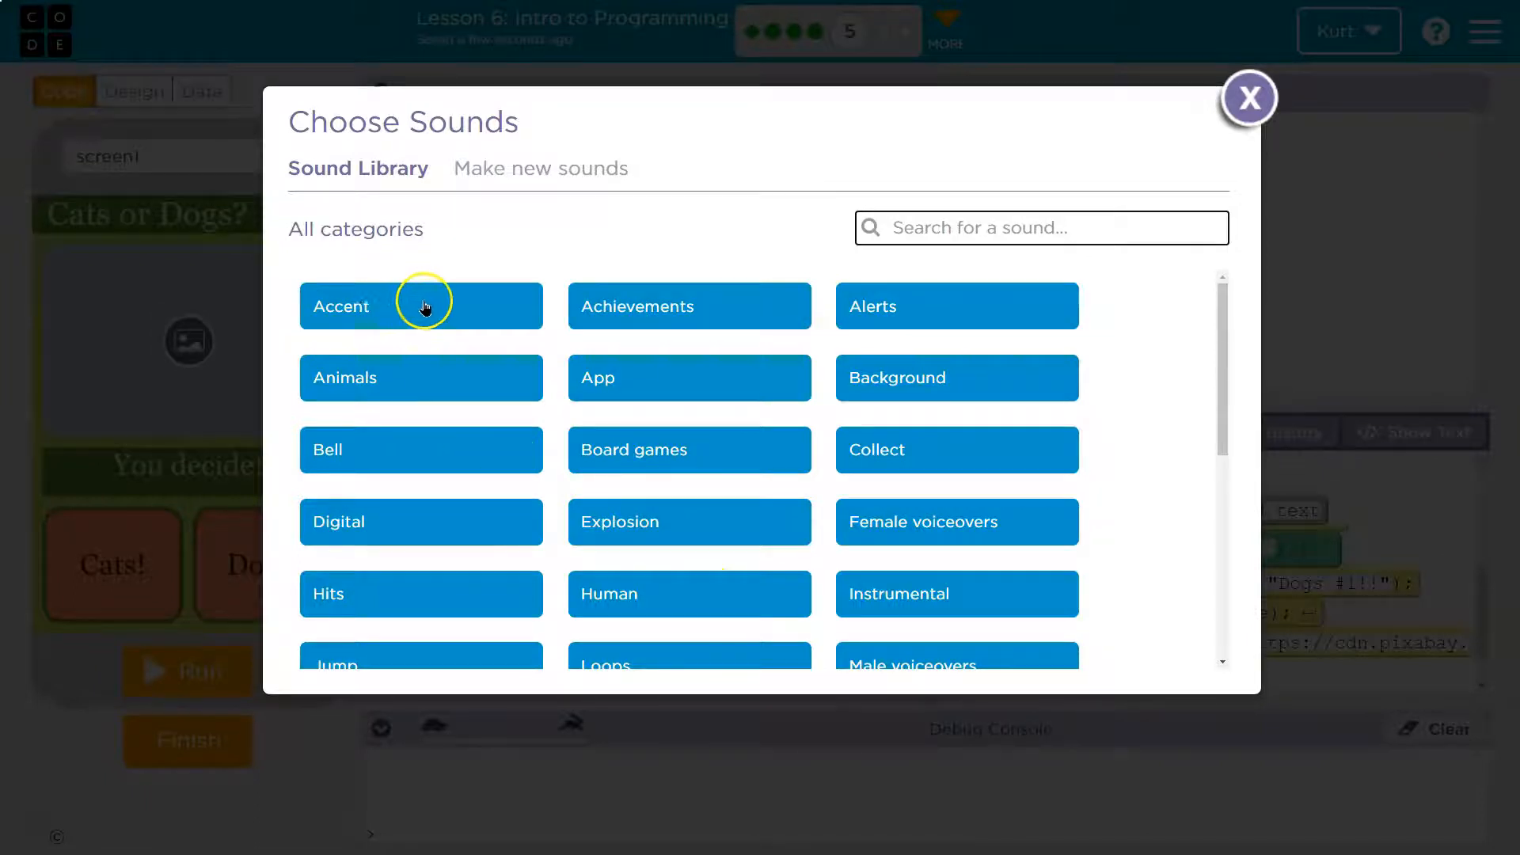
- Choose dog.mp3 from the Animals sound category for the dog button's playSound
{"action": "left_click", "coordinate": [421, 379]}
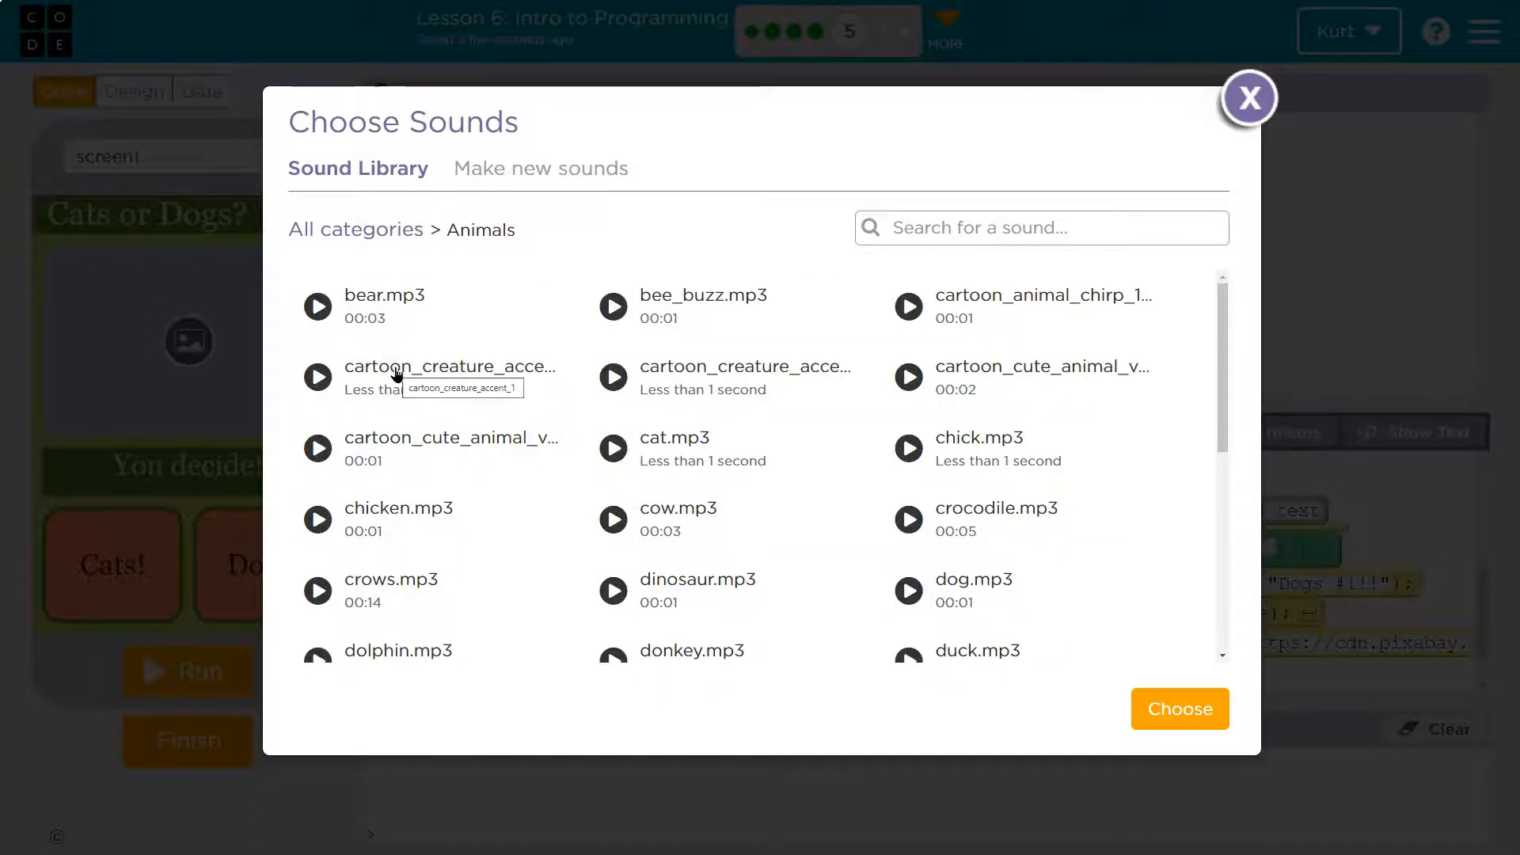
{"action": "scroll", "scroll_direction": "down", "scroll_amount": 3}
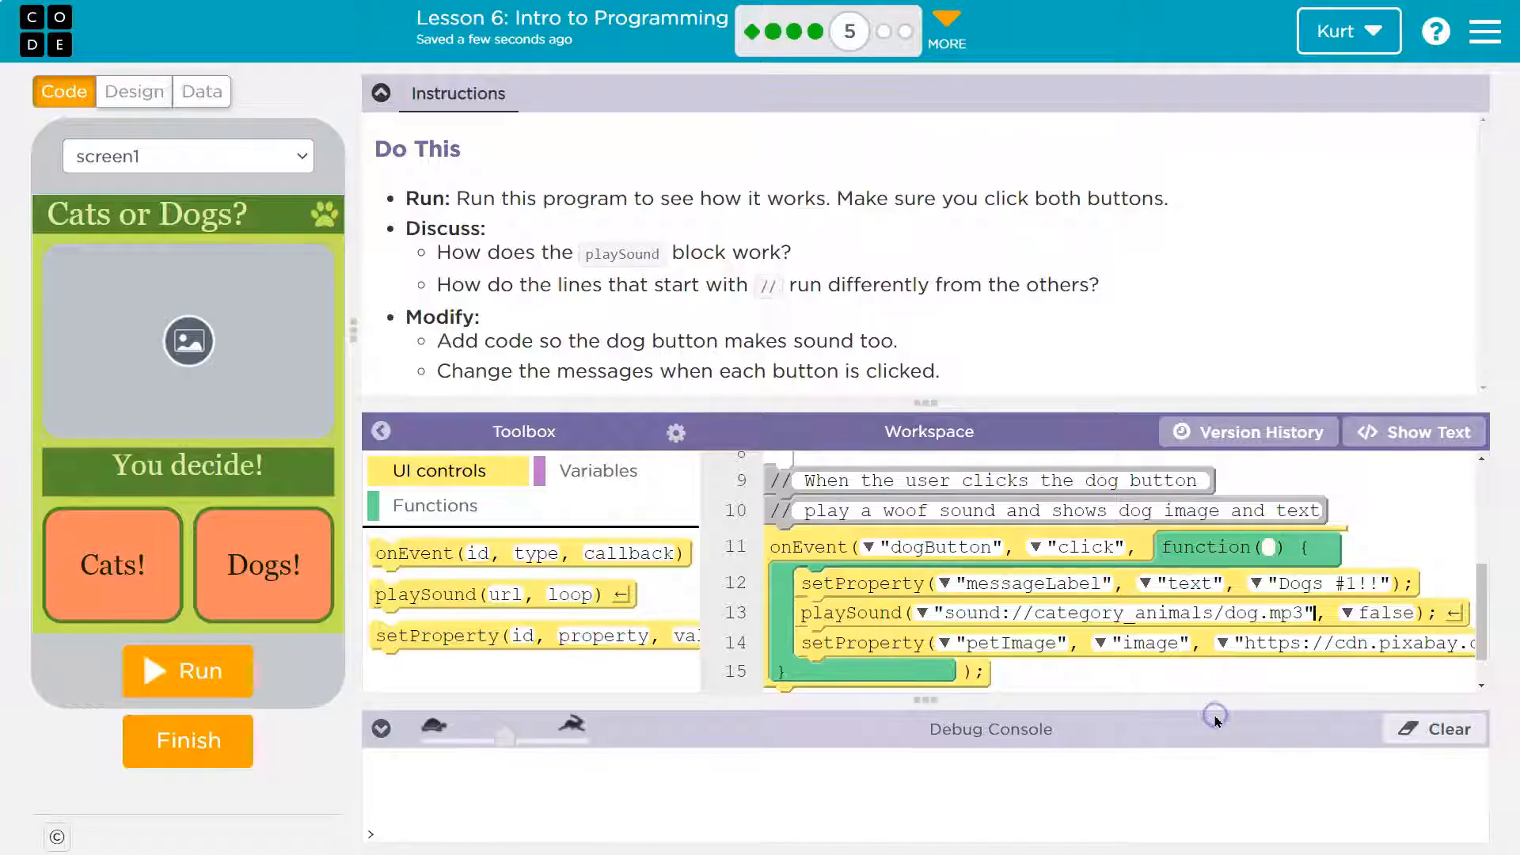
{"action": "mouse_move", "coordinate": [708, 383]}
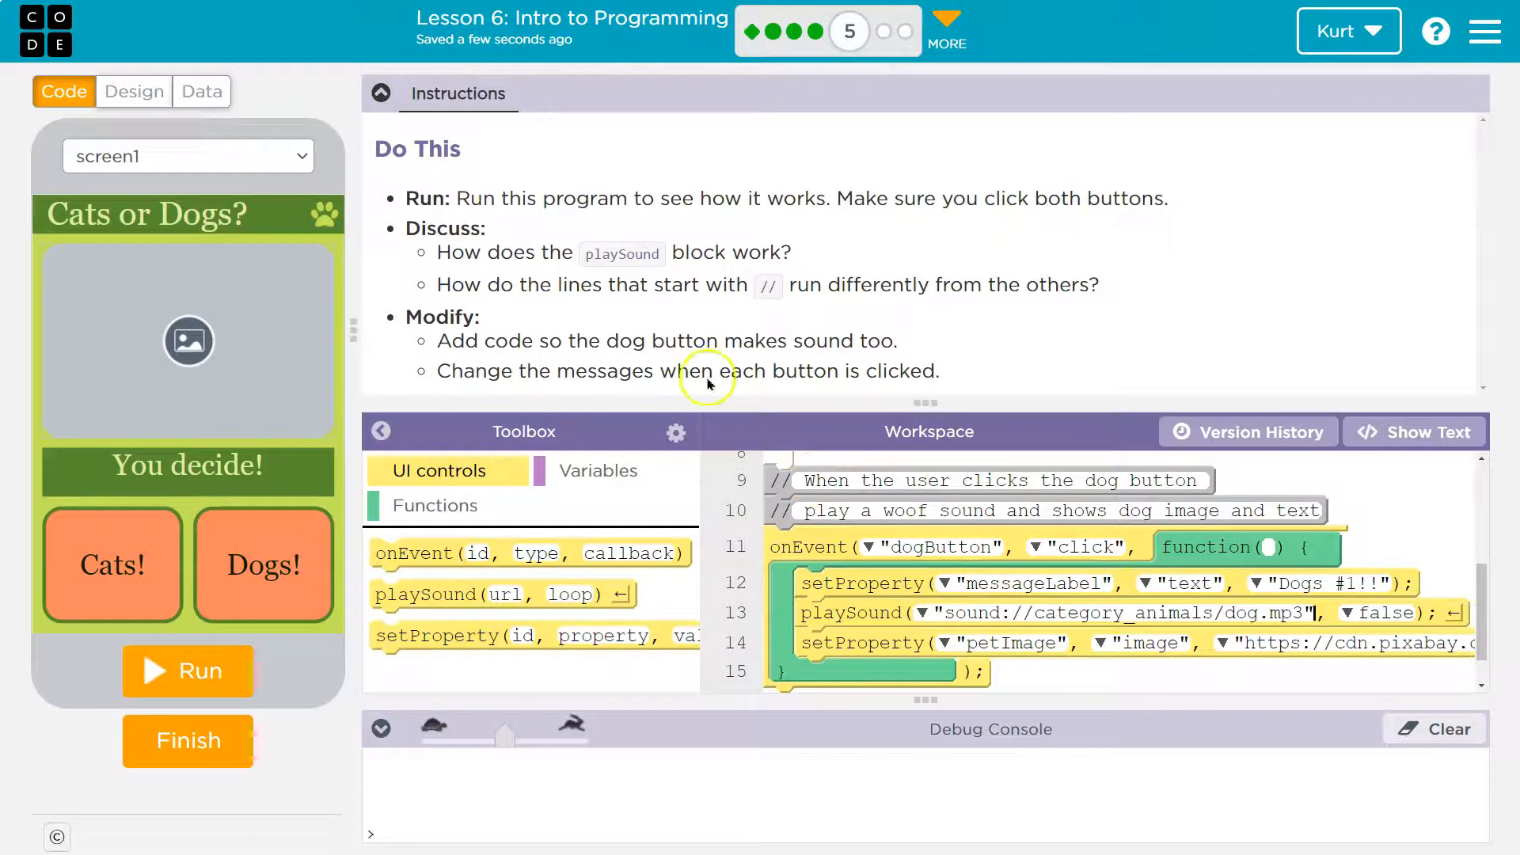
{"action": "mouse_move", "coordinate": [858, 369]}
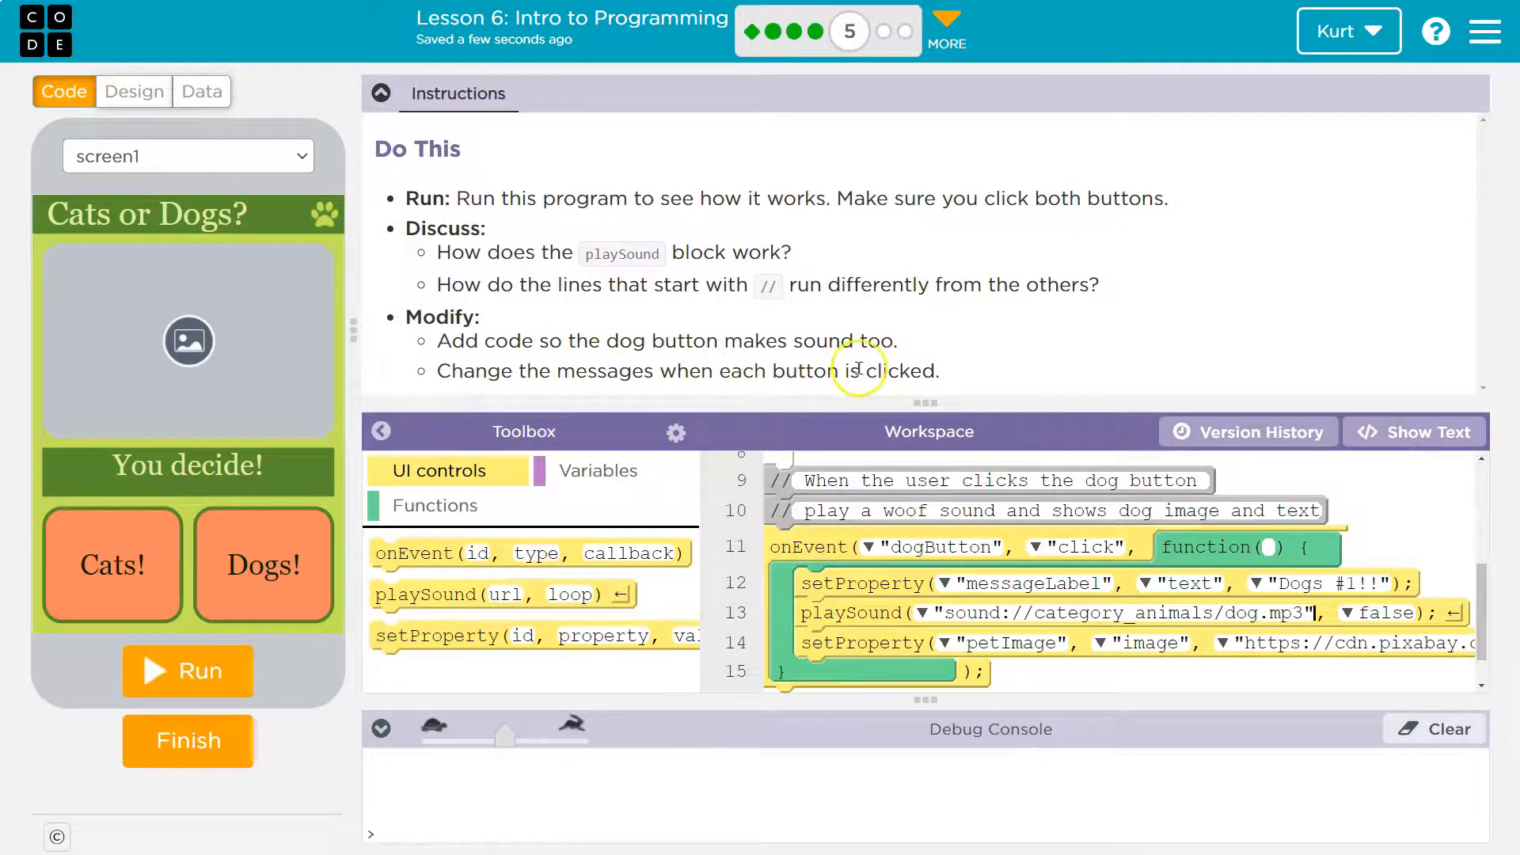
{"action": "mouse_move", "coordinate": [1128, 669]}
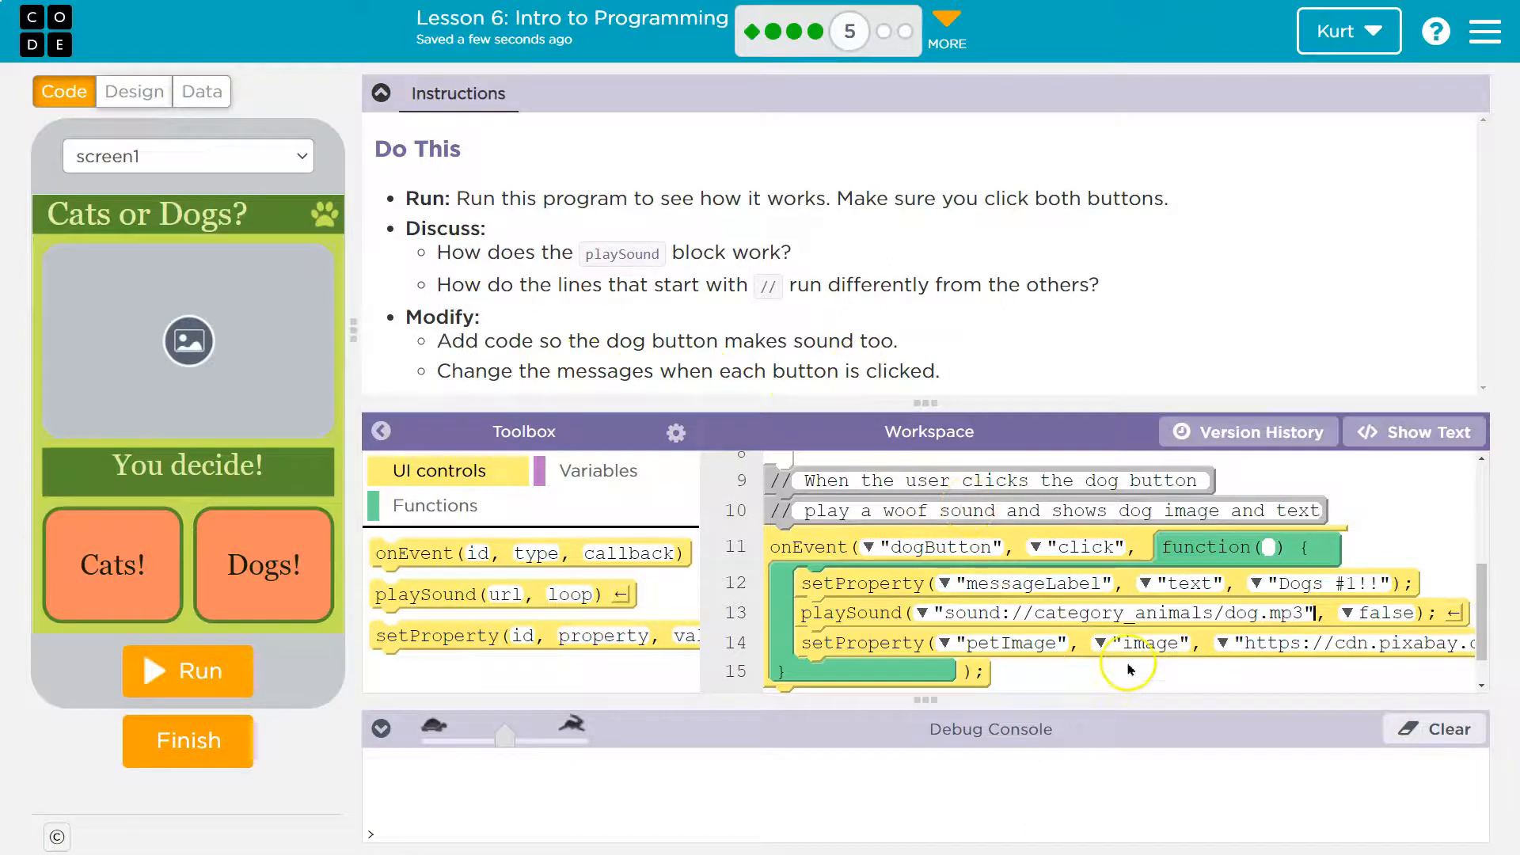
{"action": "mouse_move", "coordinate": [963, 625]}
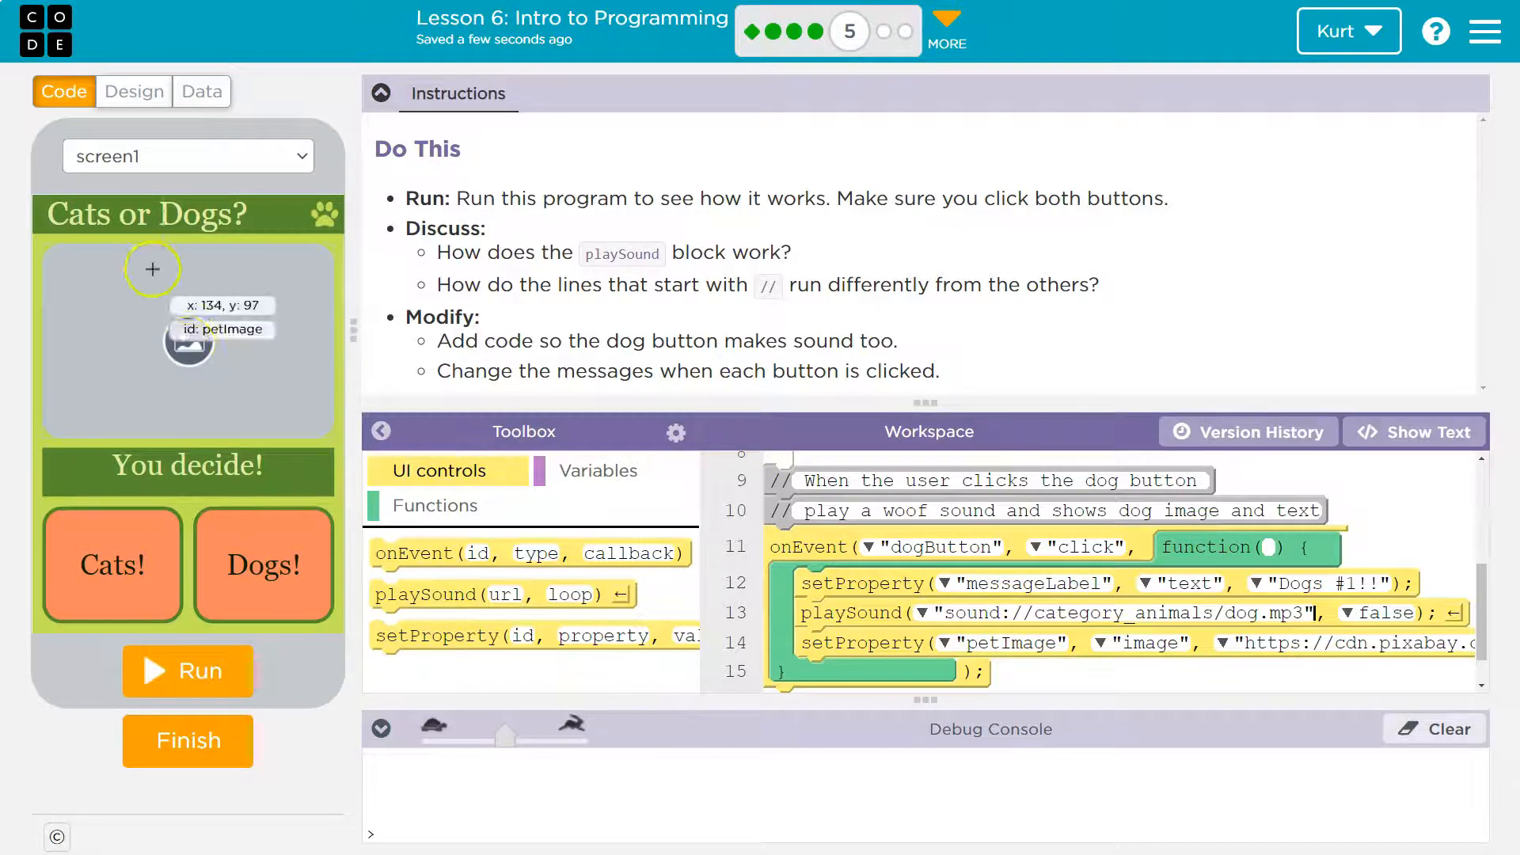
- Inspect messageLabel in Design mode, then change the dog message to 'Dogs are cool.'
{"action": "left_click", "coordinate": [134, 91]}
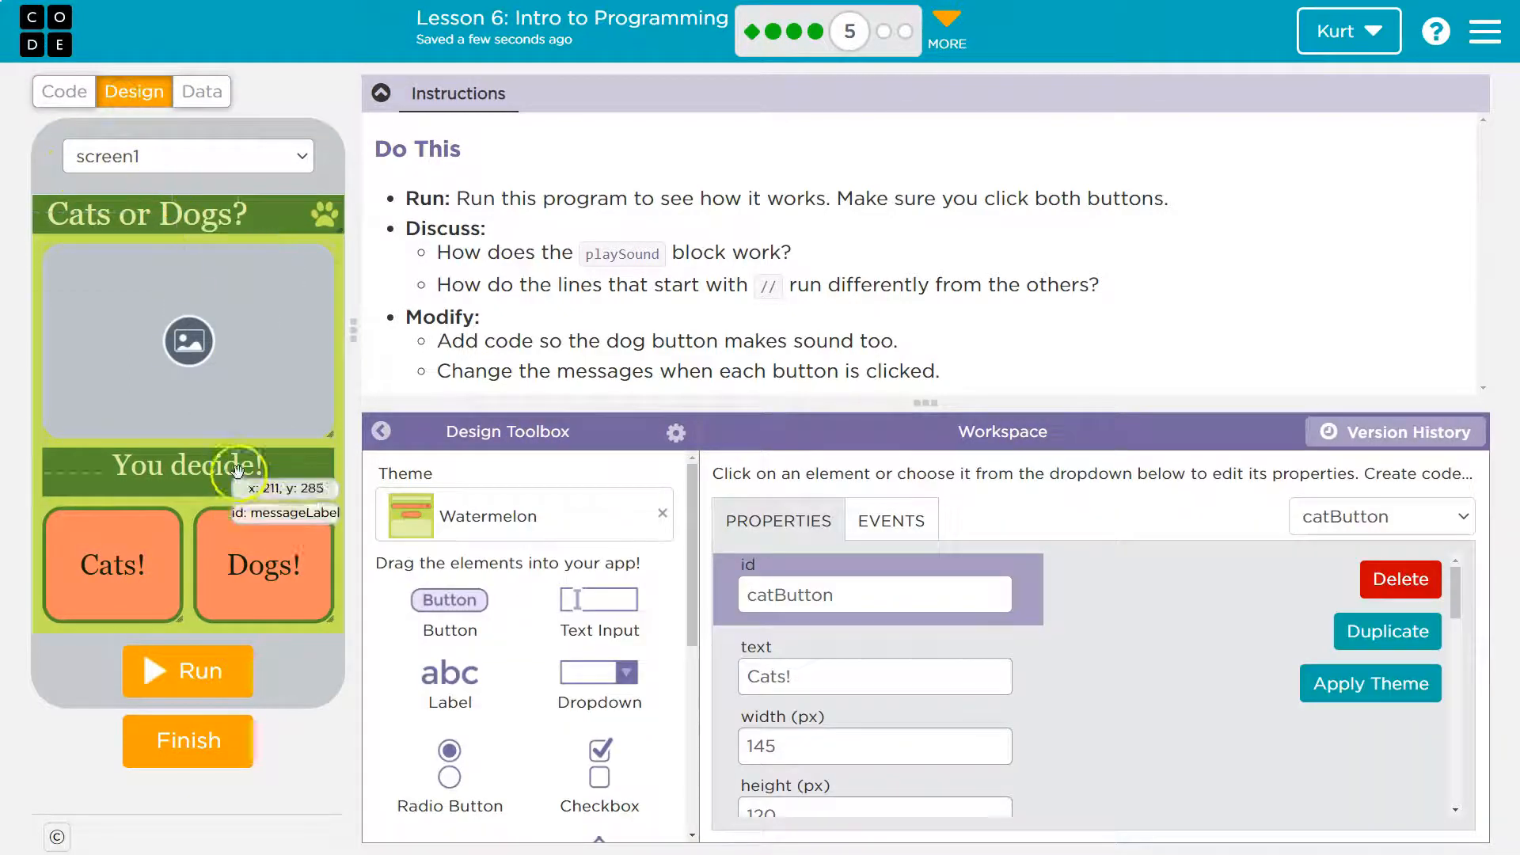
{"action": "left_click", "coordinate": [186, 466]}
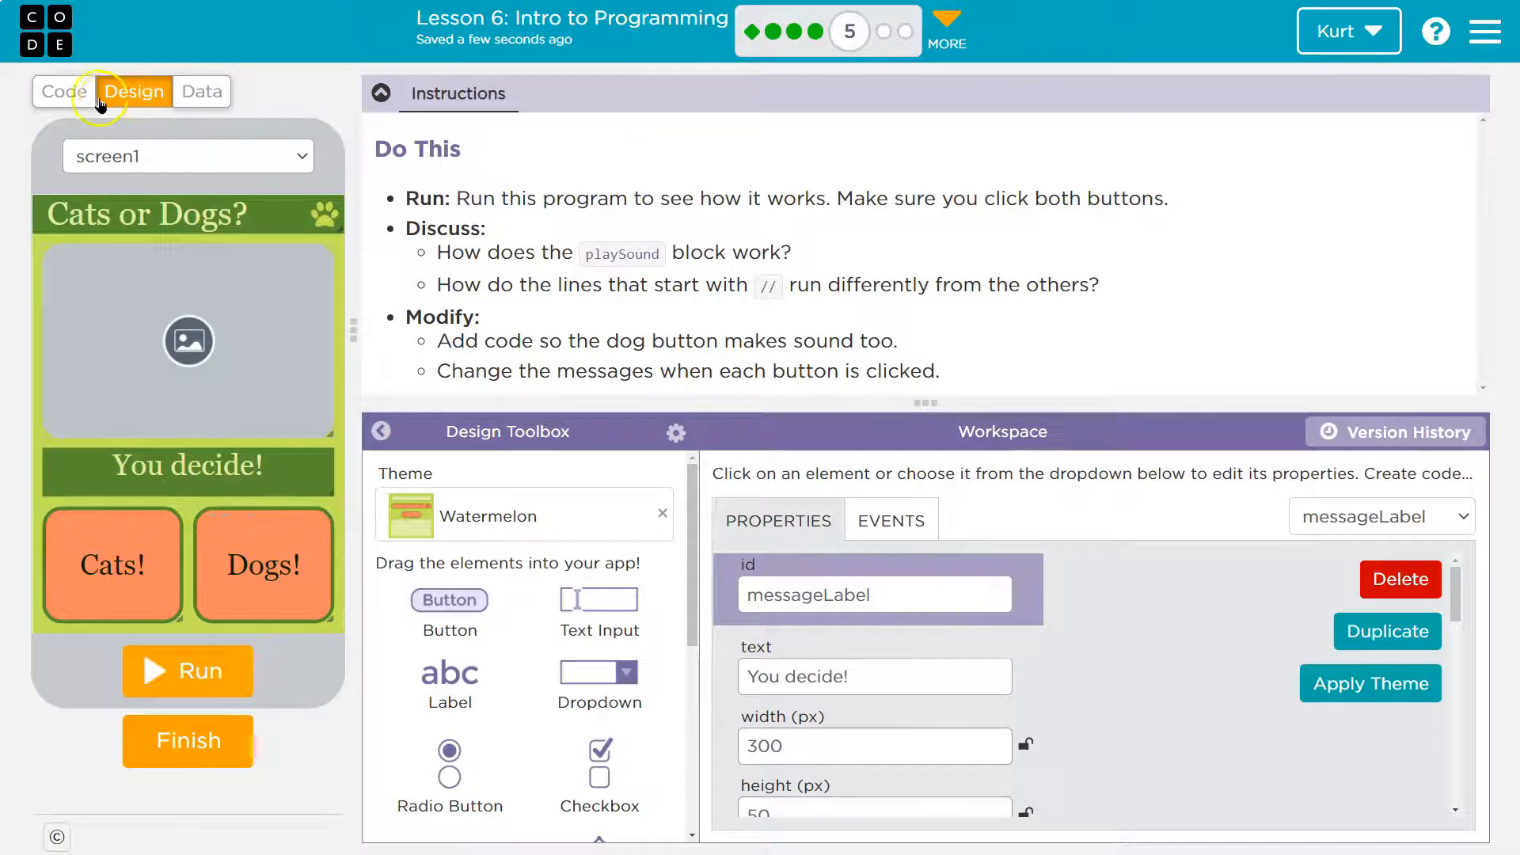
{"action": "left_click", "coordinate": [64, 91]}
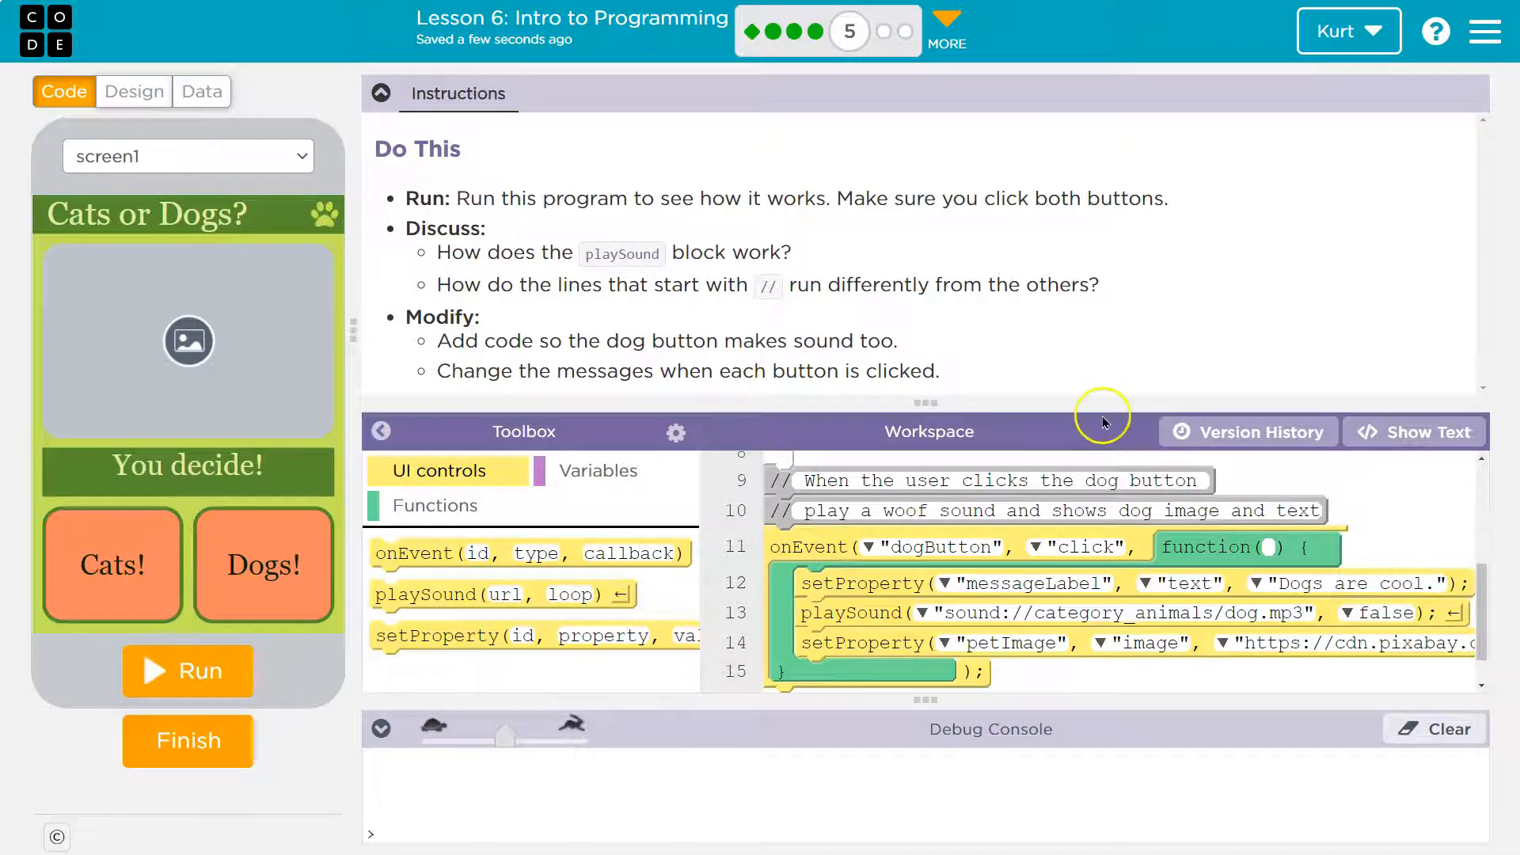
- Replace the cat button's 'Cats Rule!' message text with 'Cats no!'
{"action": "scroll", "scroll_direction": "up", "scroll_amount": 3}
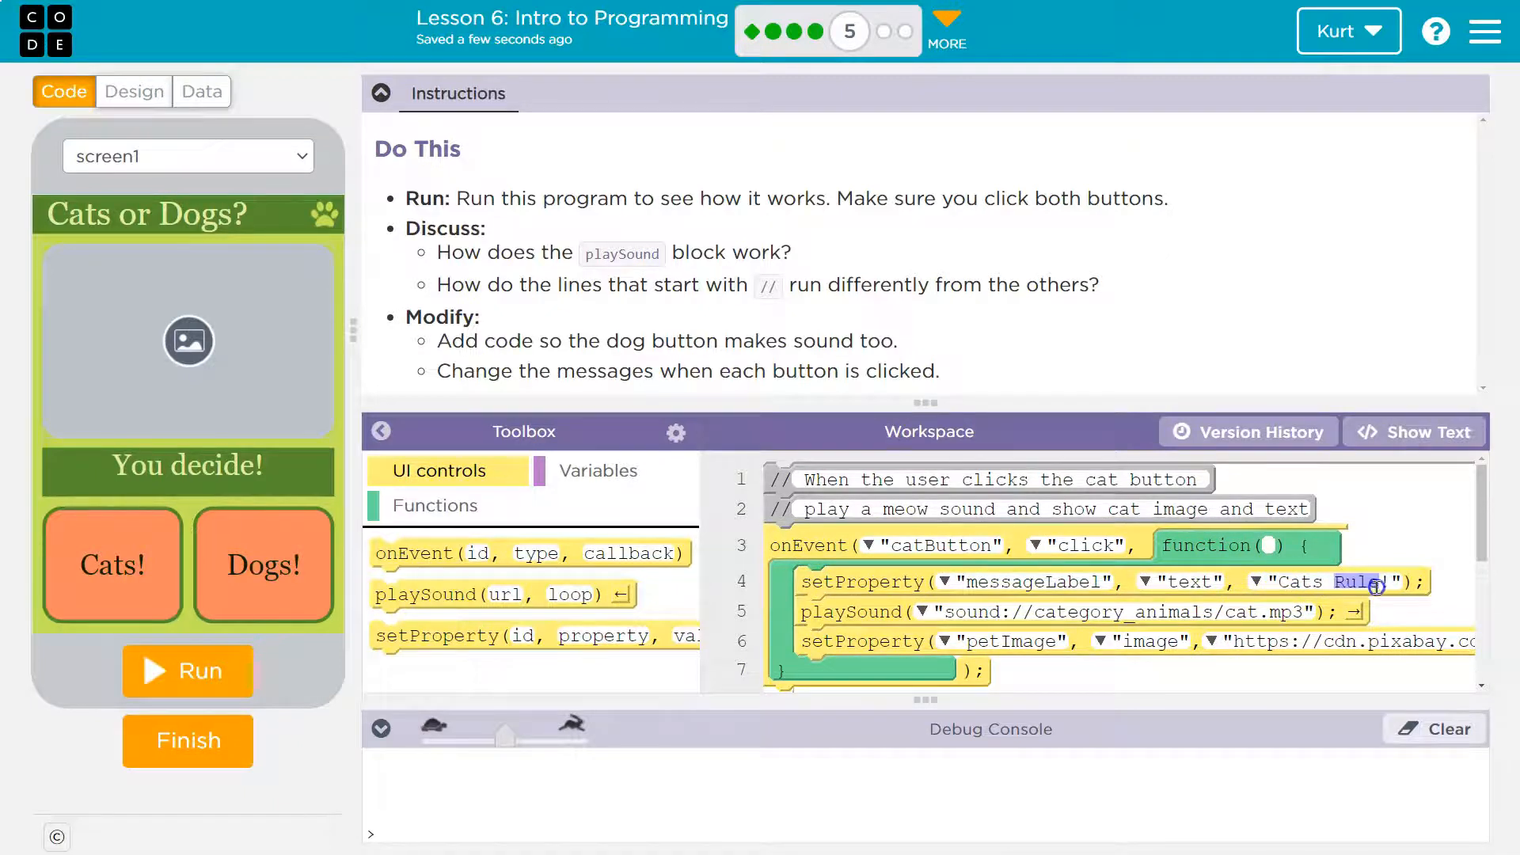
{"action": "type", "text": "Cats no!"}
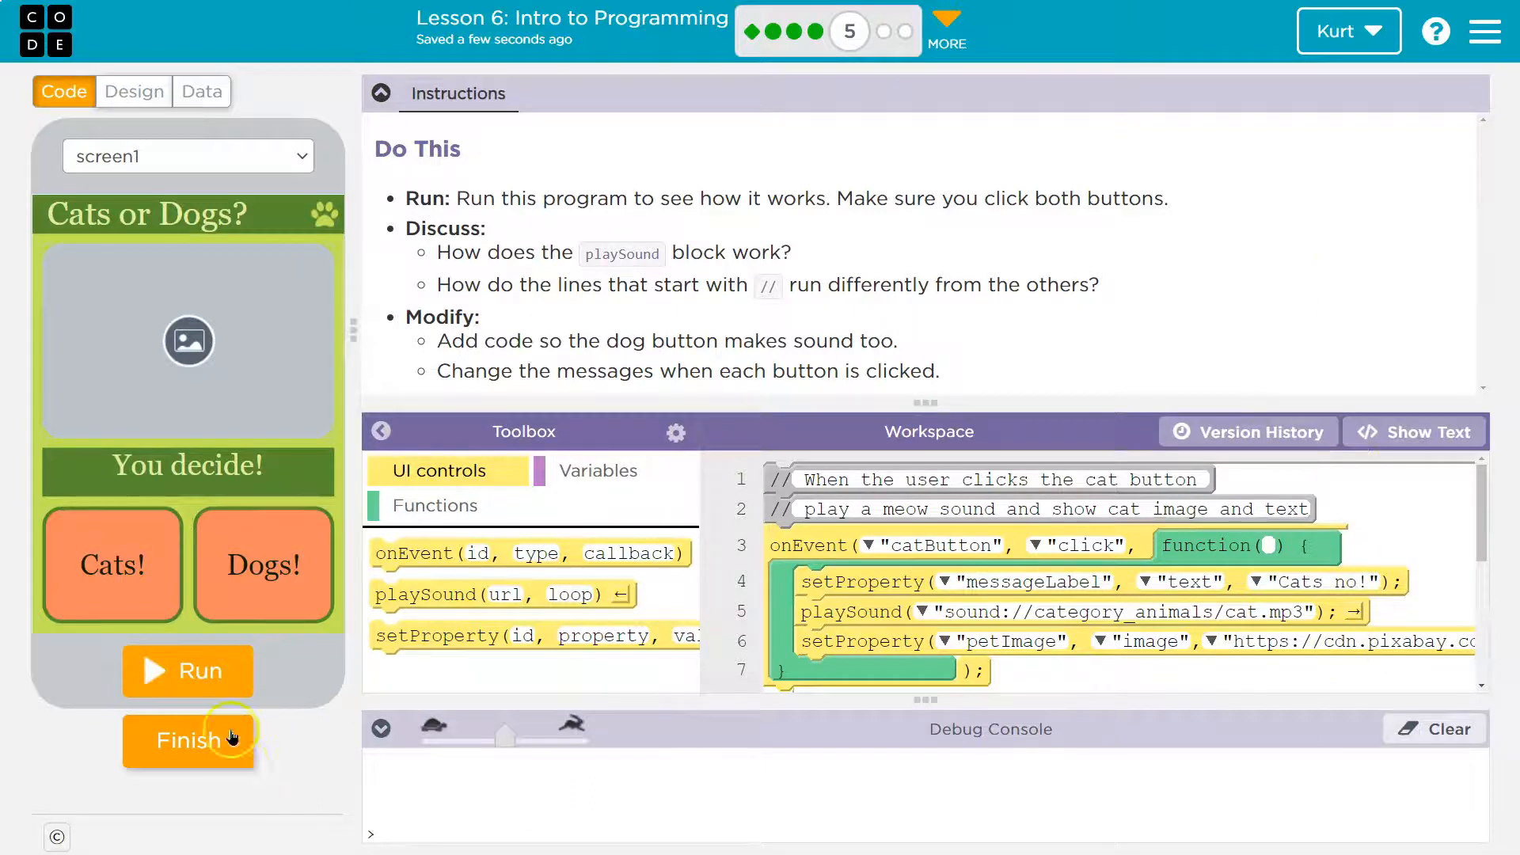
- Rerun the app, confirm 'Dogs are cool.' and 'Cats no!' appear, and submit with Finish
{"action": "left_click", "coordinate": [187, 671]}
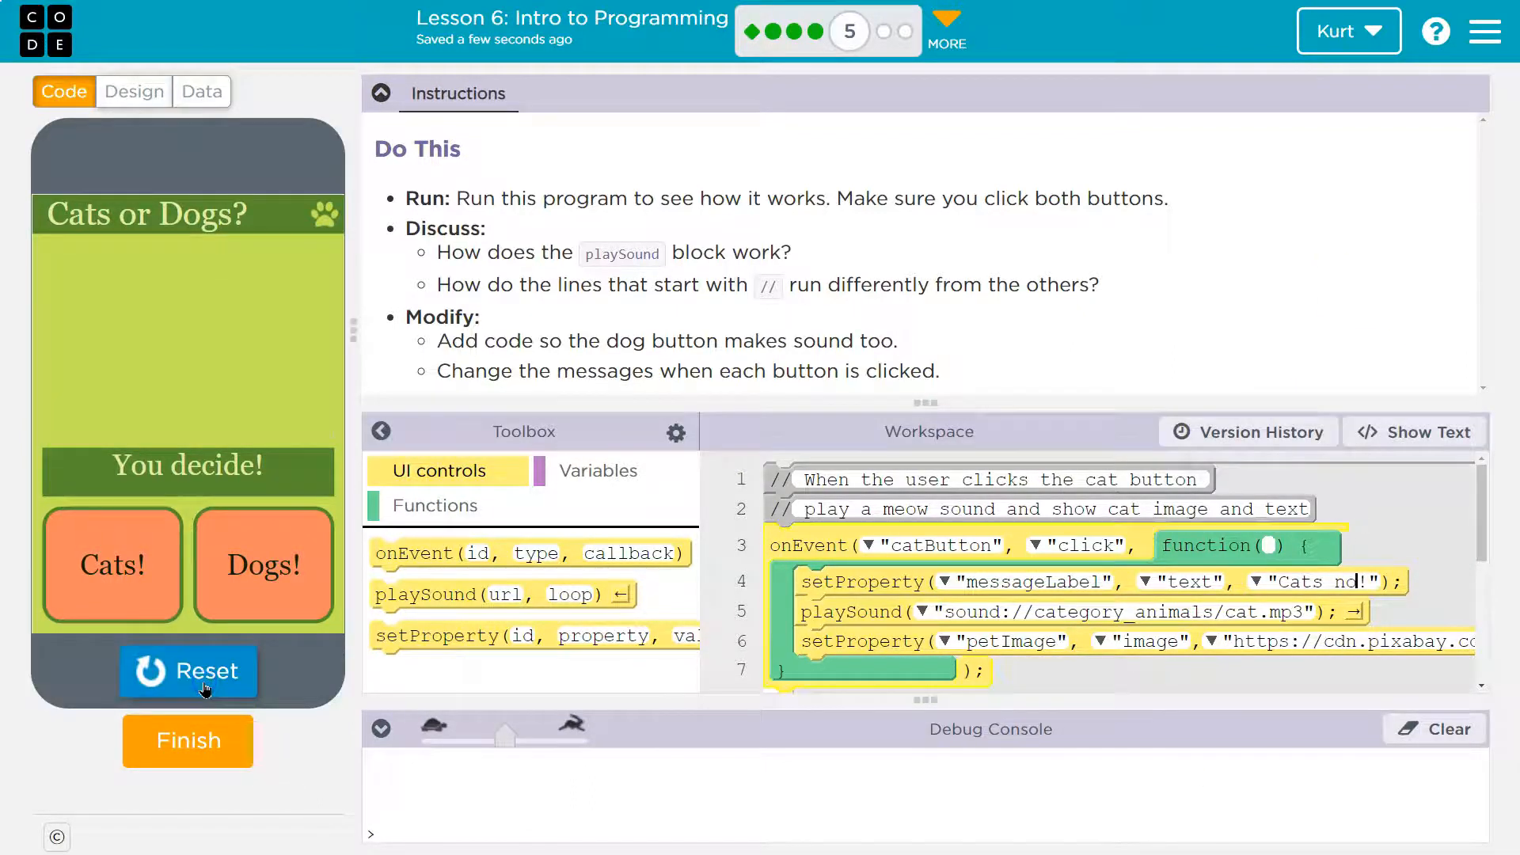
{"action": "left_click", "coordinate": [263, 565]}
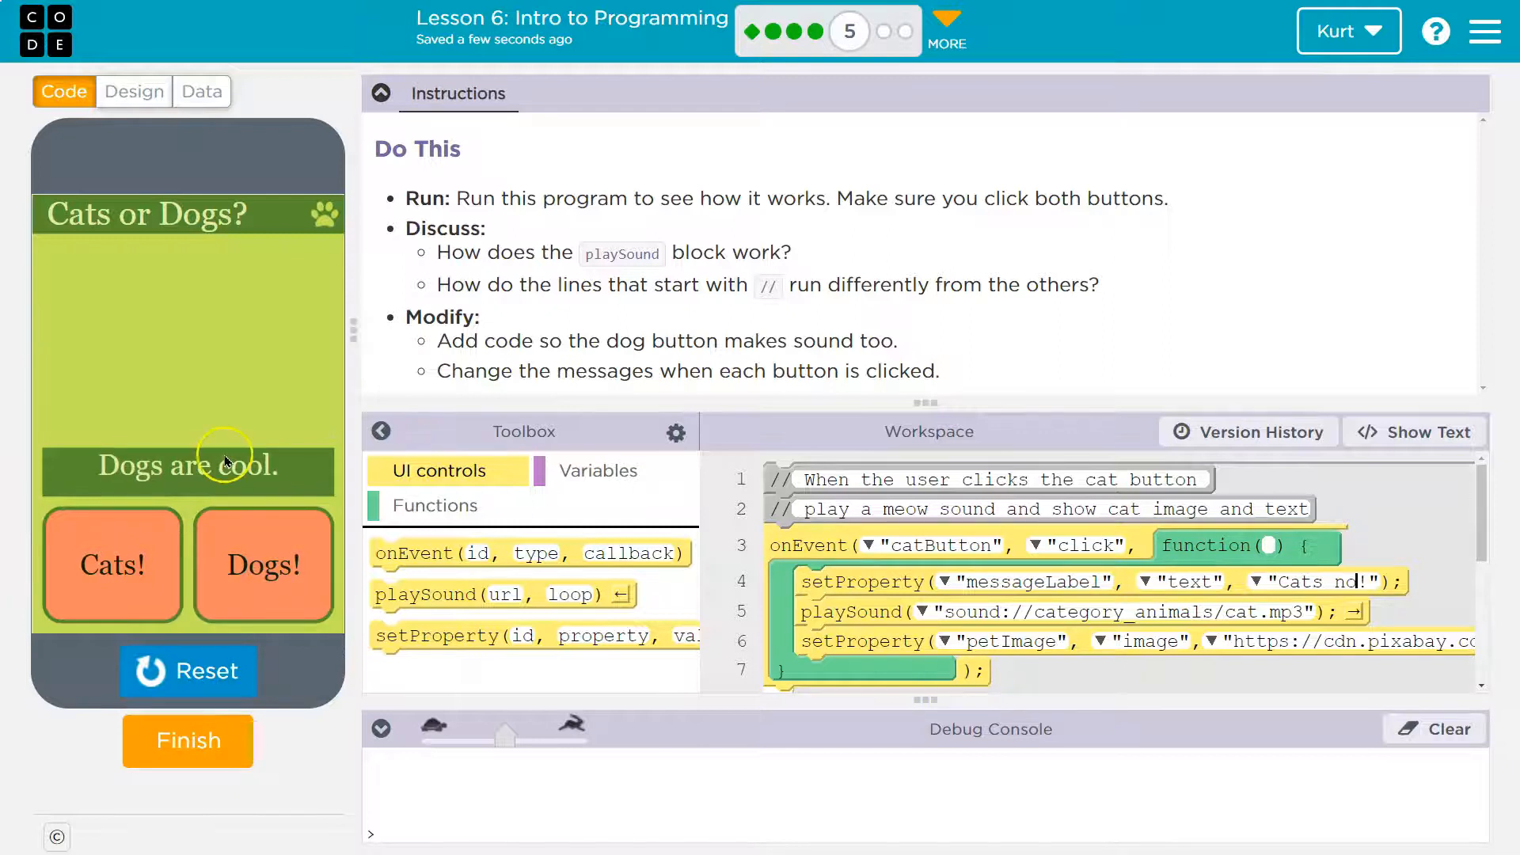
{"action": "left_click", "coordinate": [262, 565]}
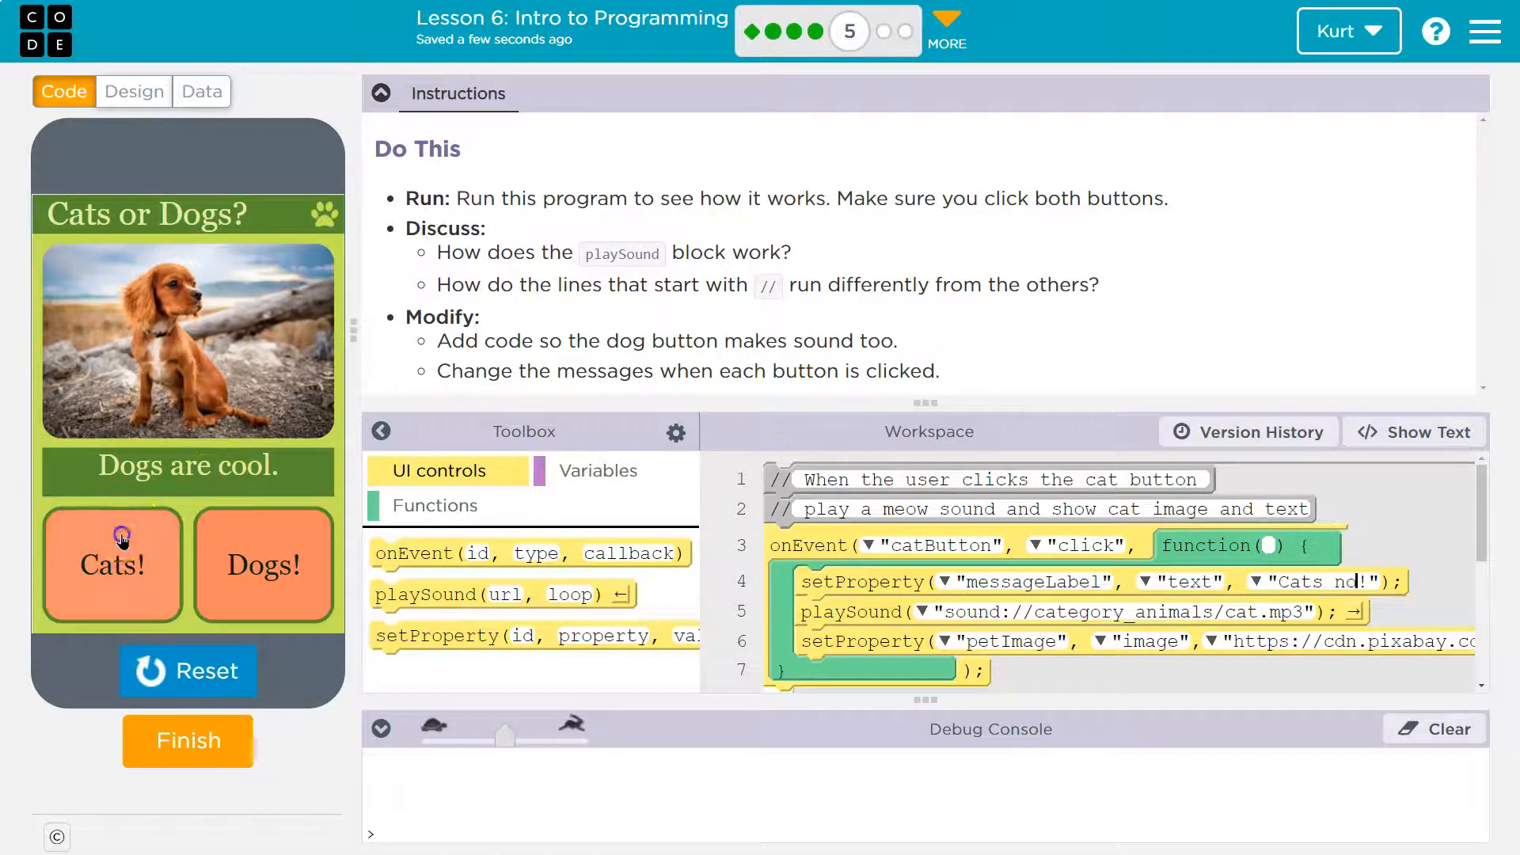
{"action": "left_click", "coordinate": [111, 565]}
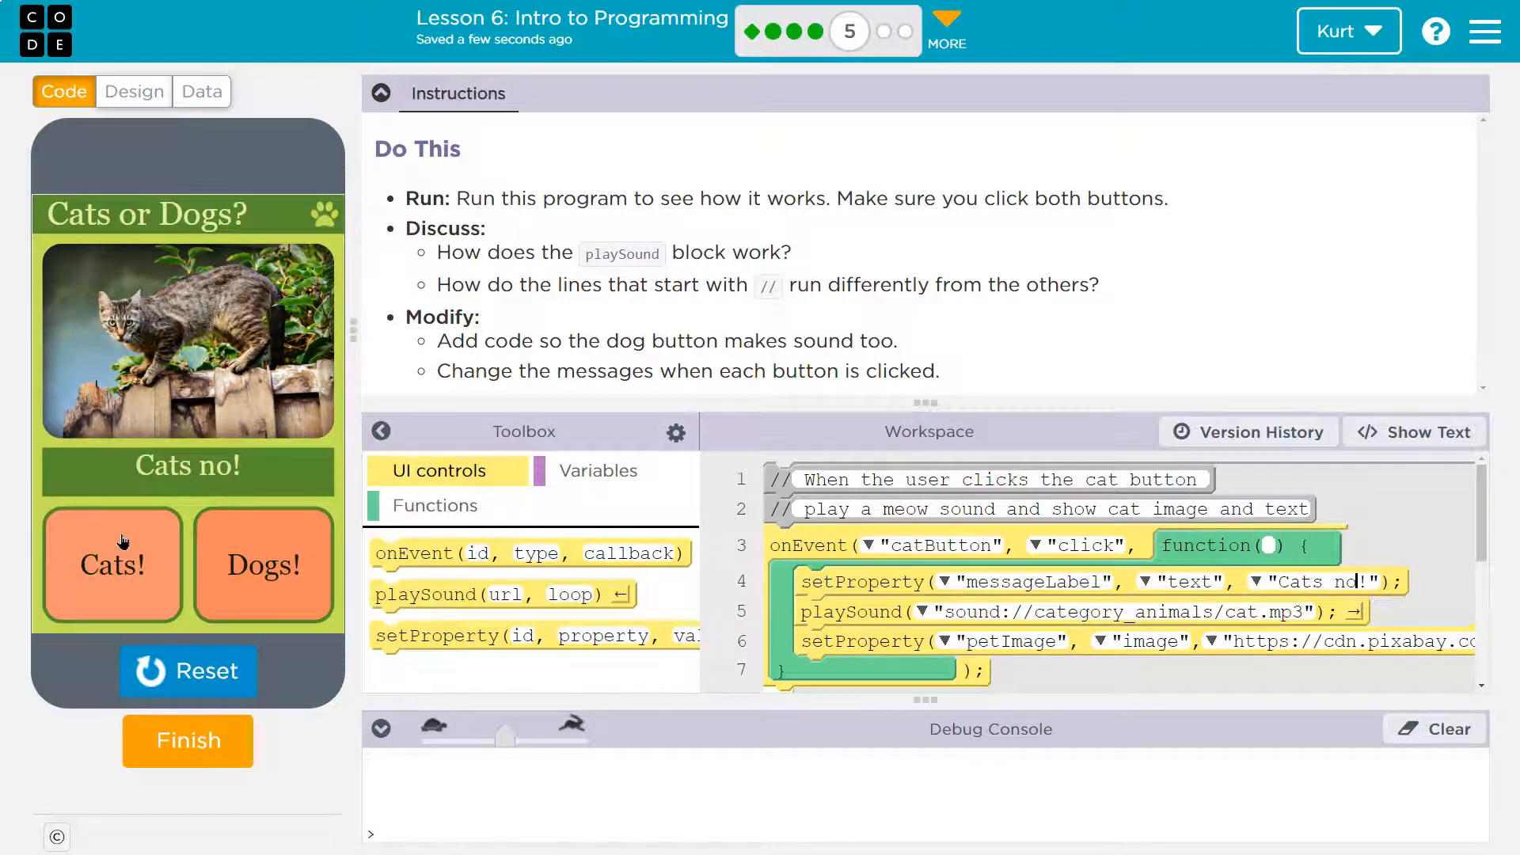
{"action": "left_click", "coordinate": [263, 565]}
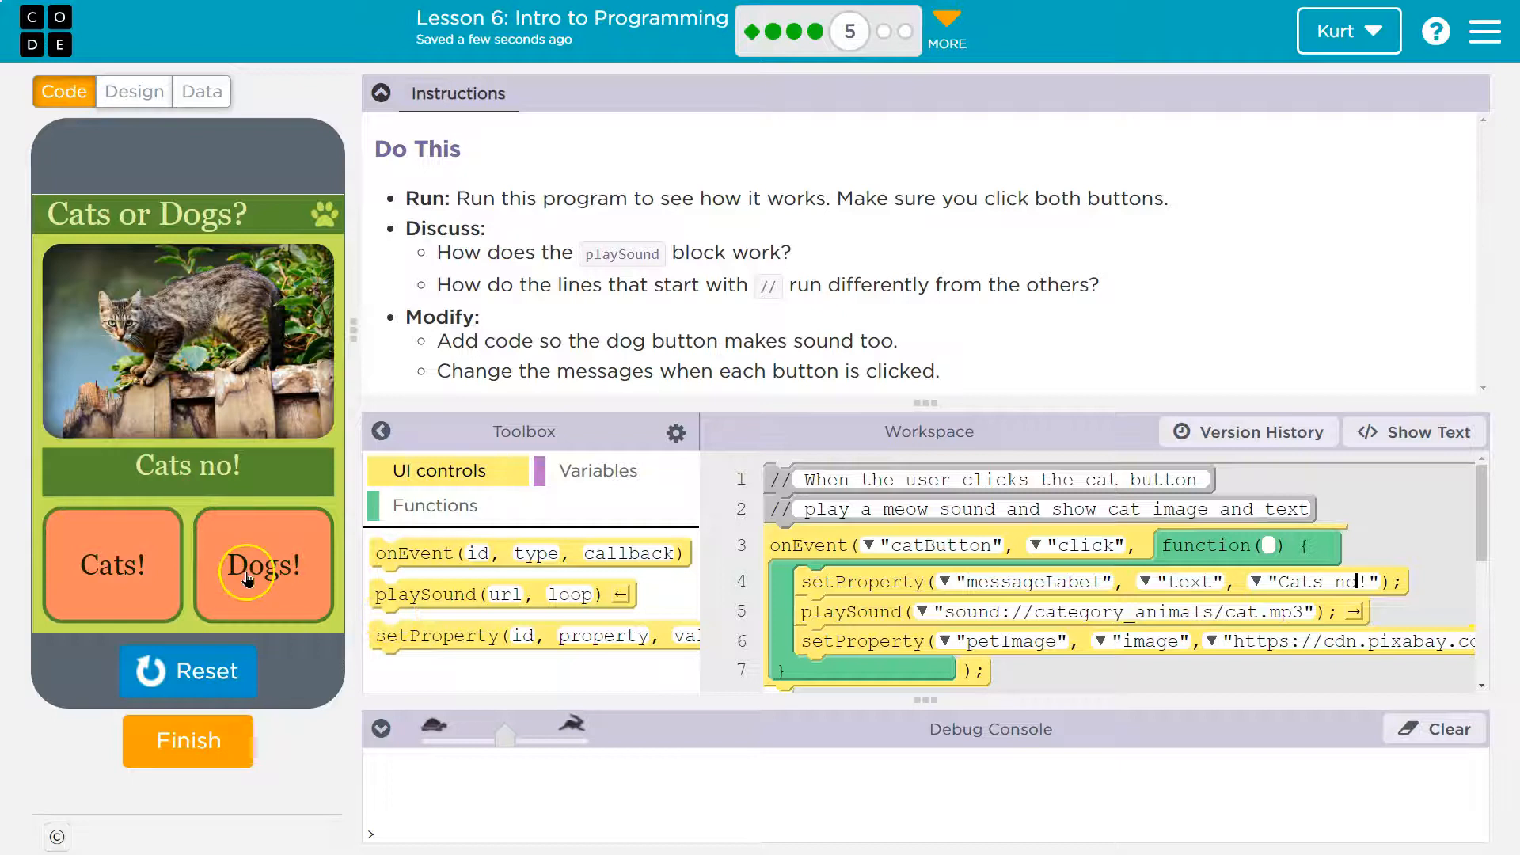
{"action": "scroll", "scroll_direction": "down", "scroll_amount": 3}
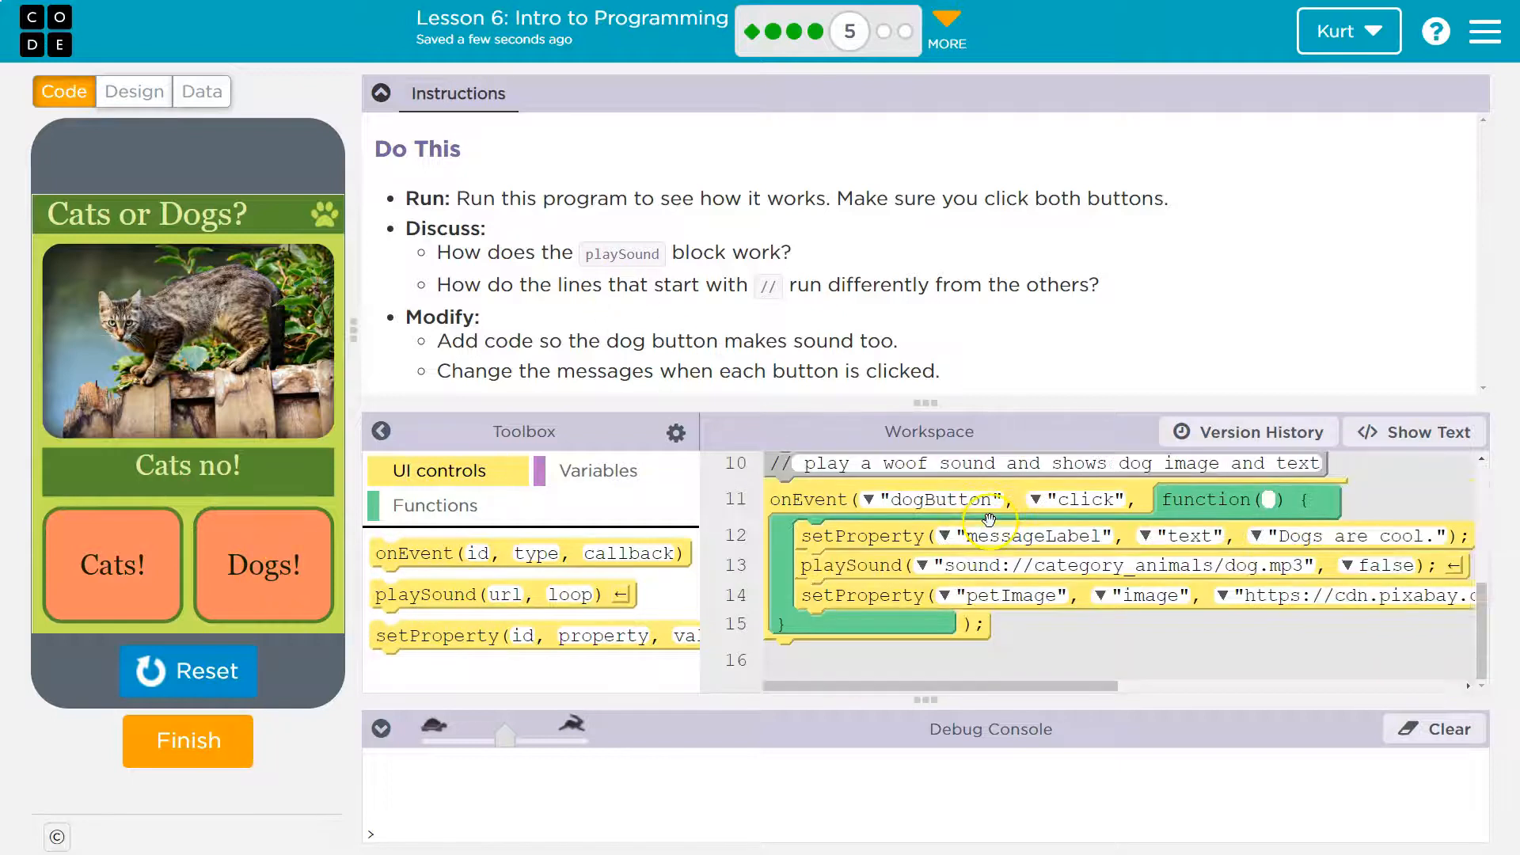
{"action": "scroll", "scroll_direction": "up", "scroll_amount": 3}
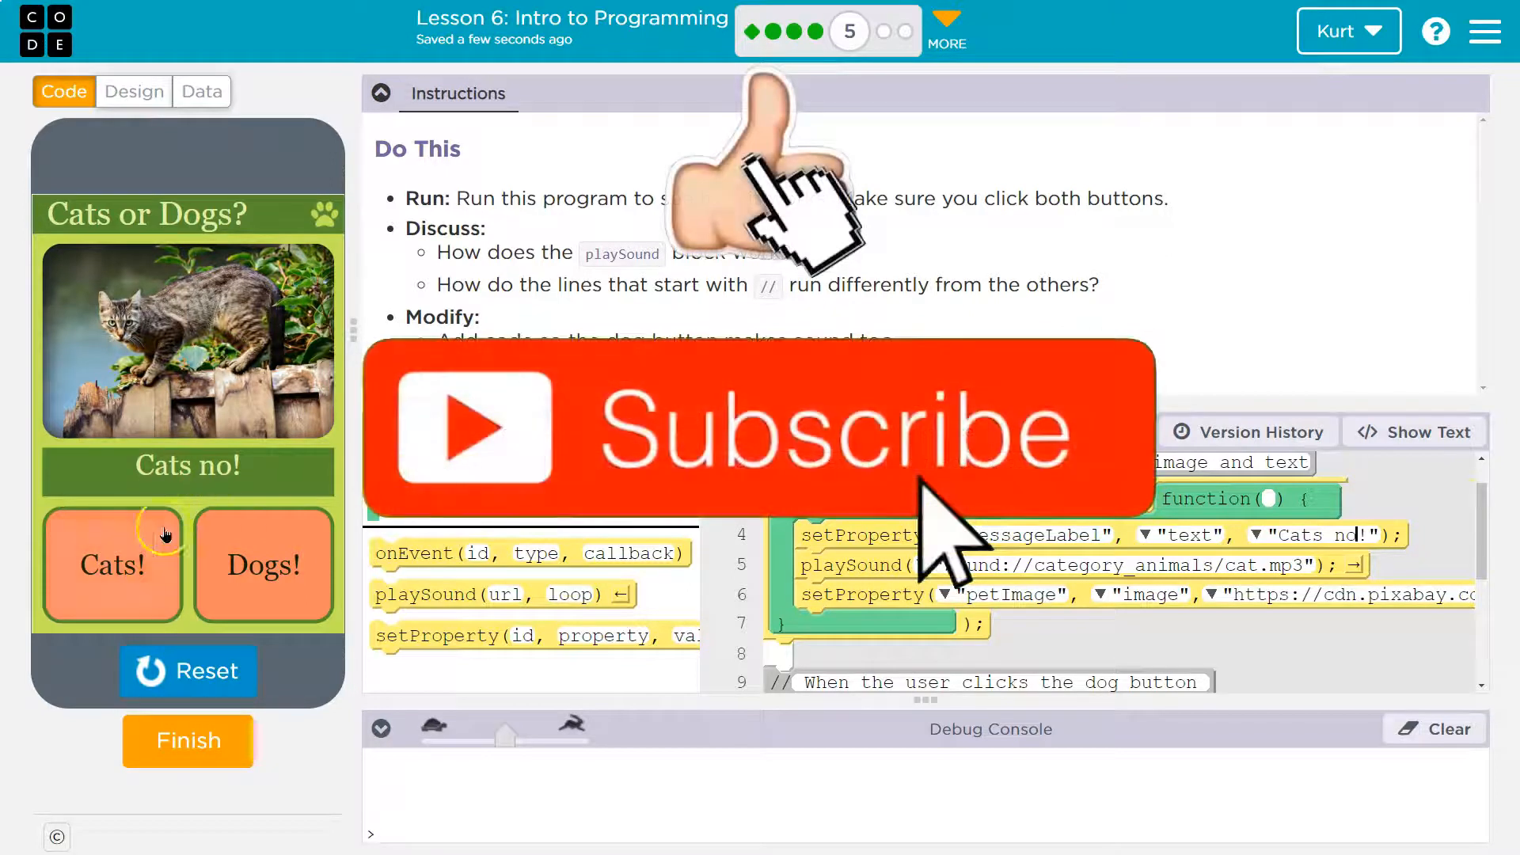
{"action": "scroll", "scroll_direction": "down", "scroll_amount": 3}
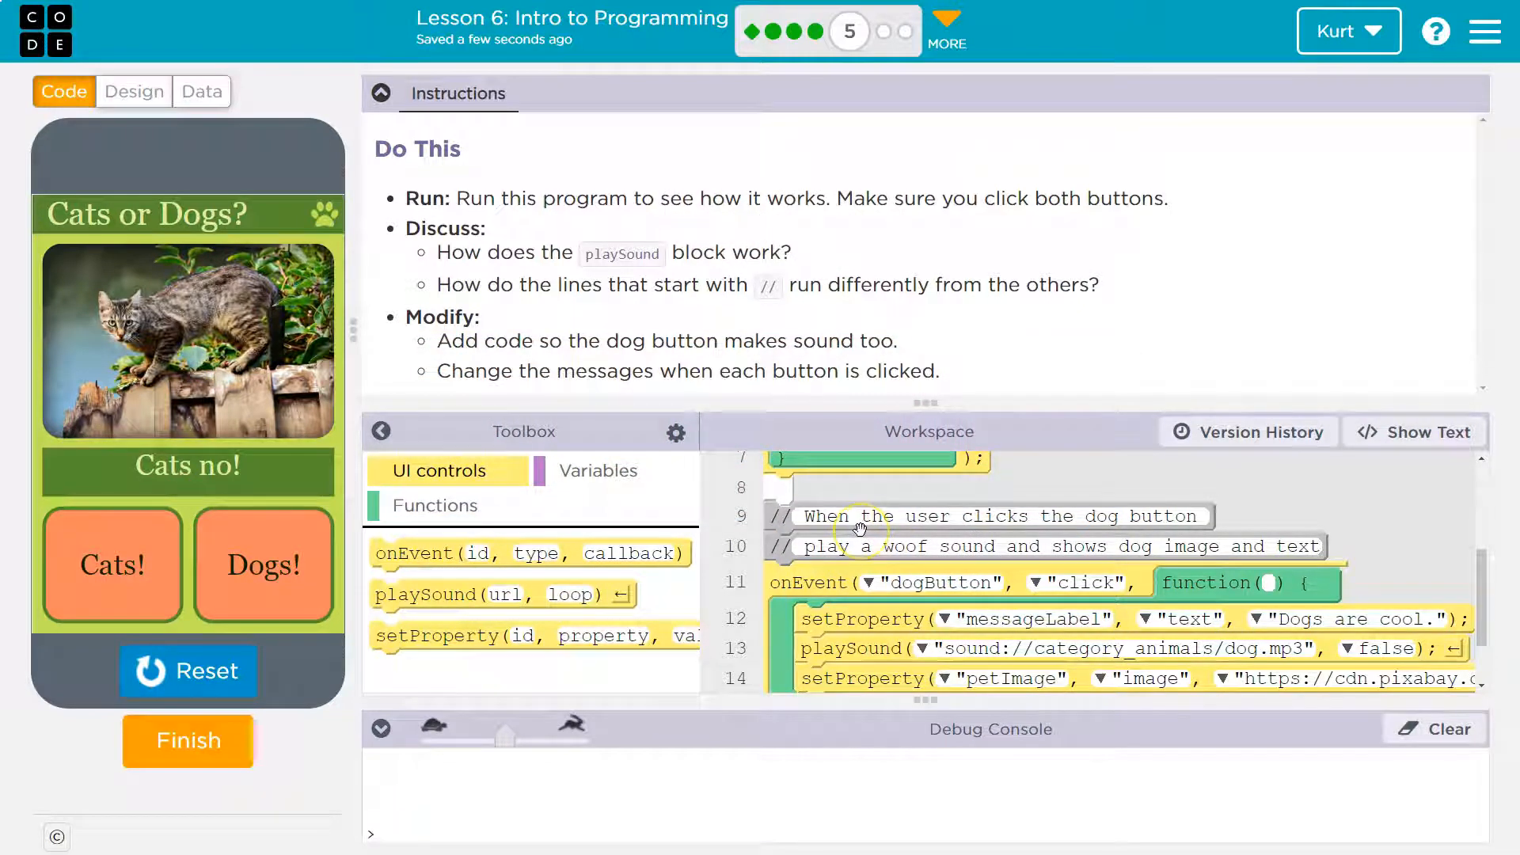
{"action": "left_click", "coordinate": [187, 742]}
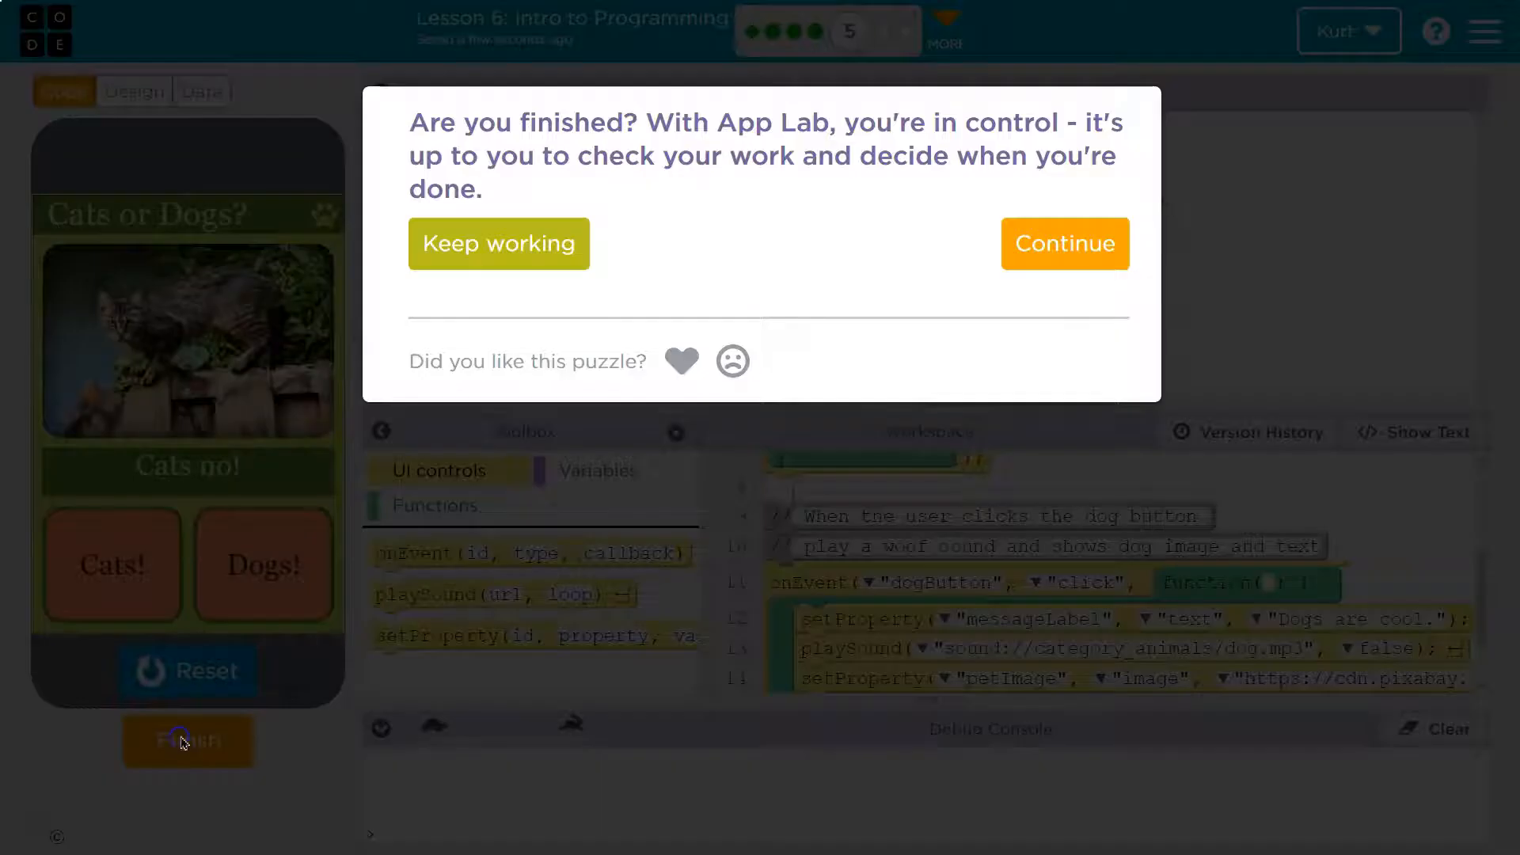